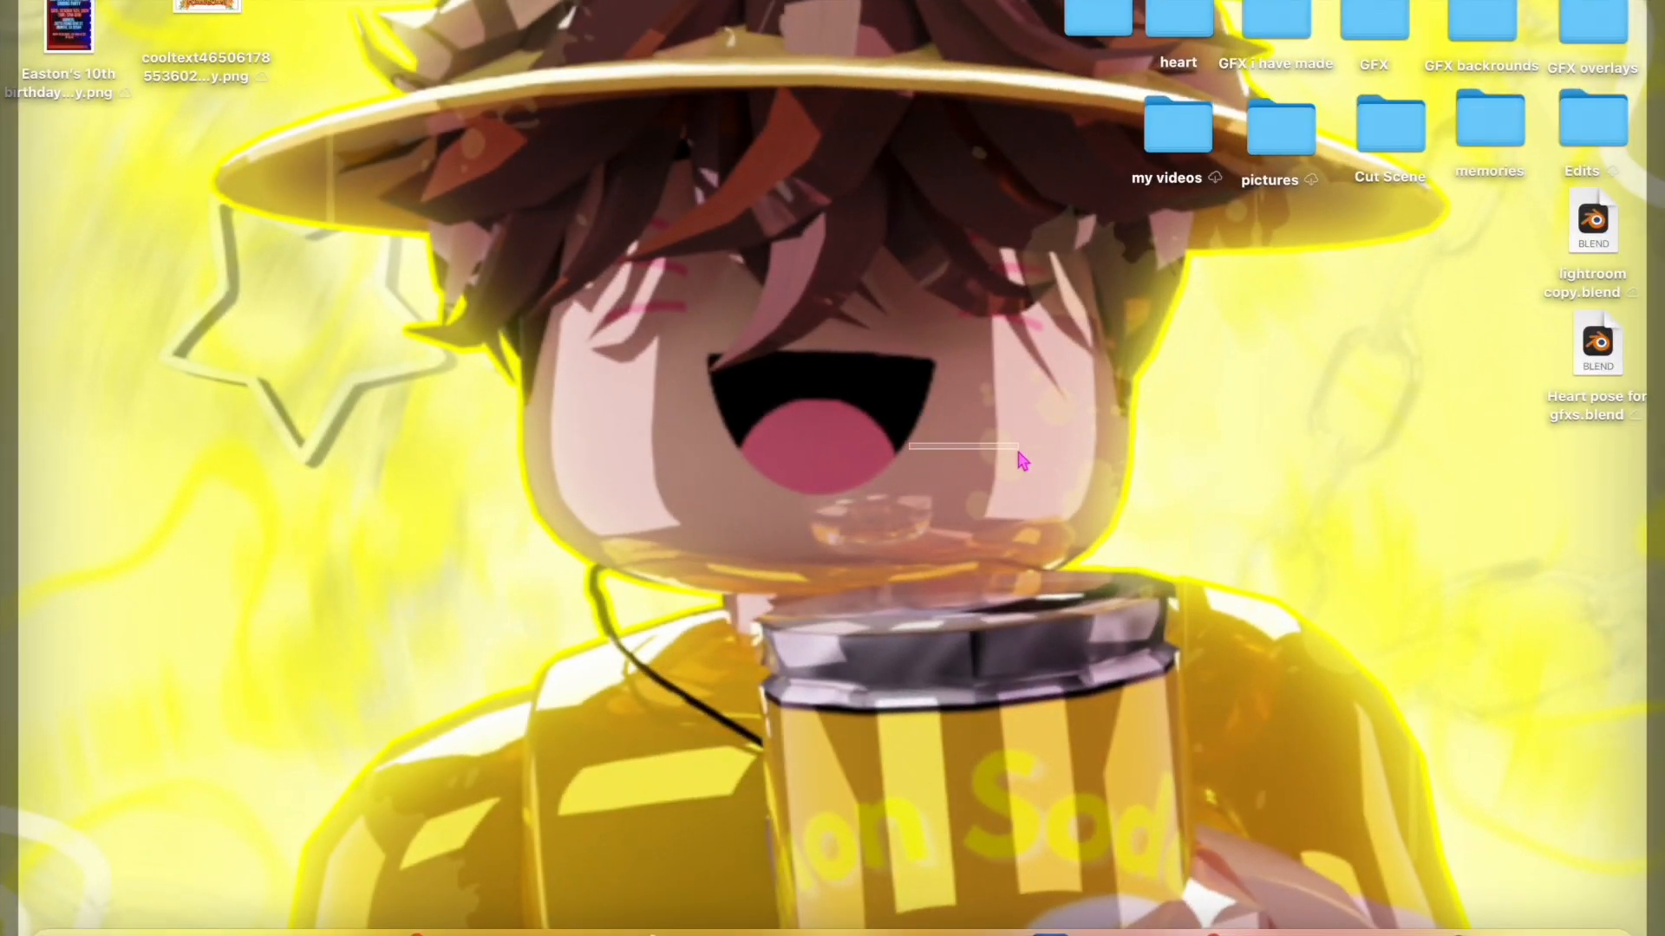
pyautogui.moveTo(1205, 619)
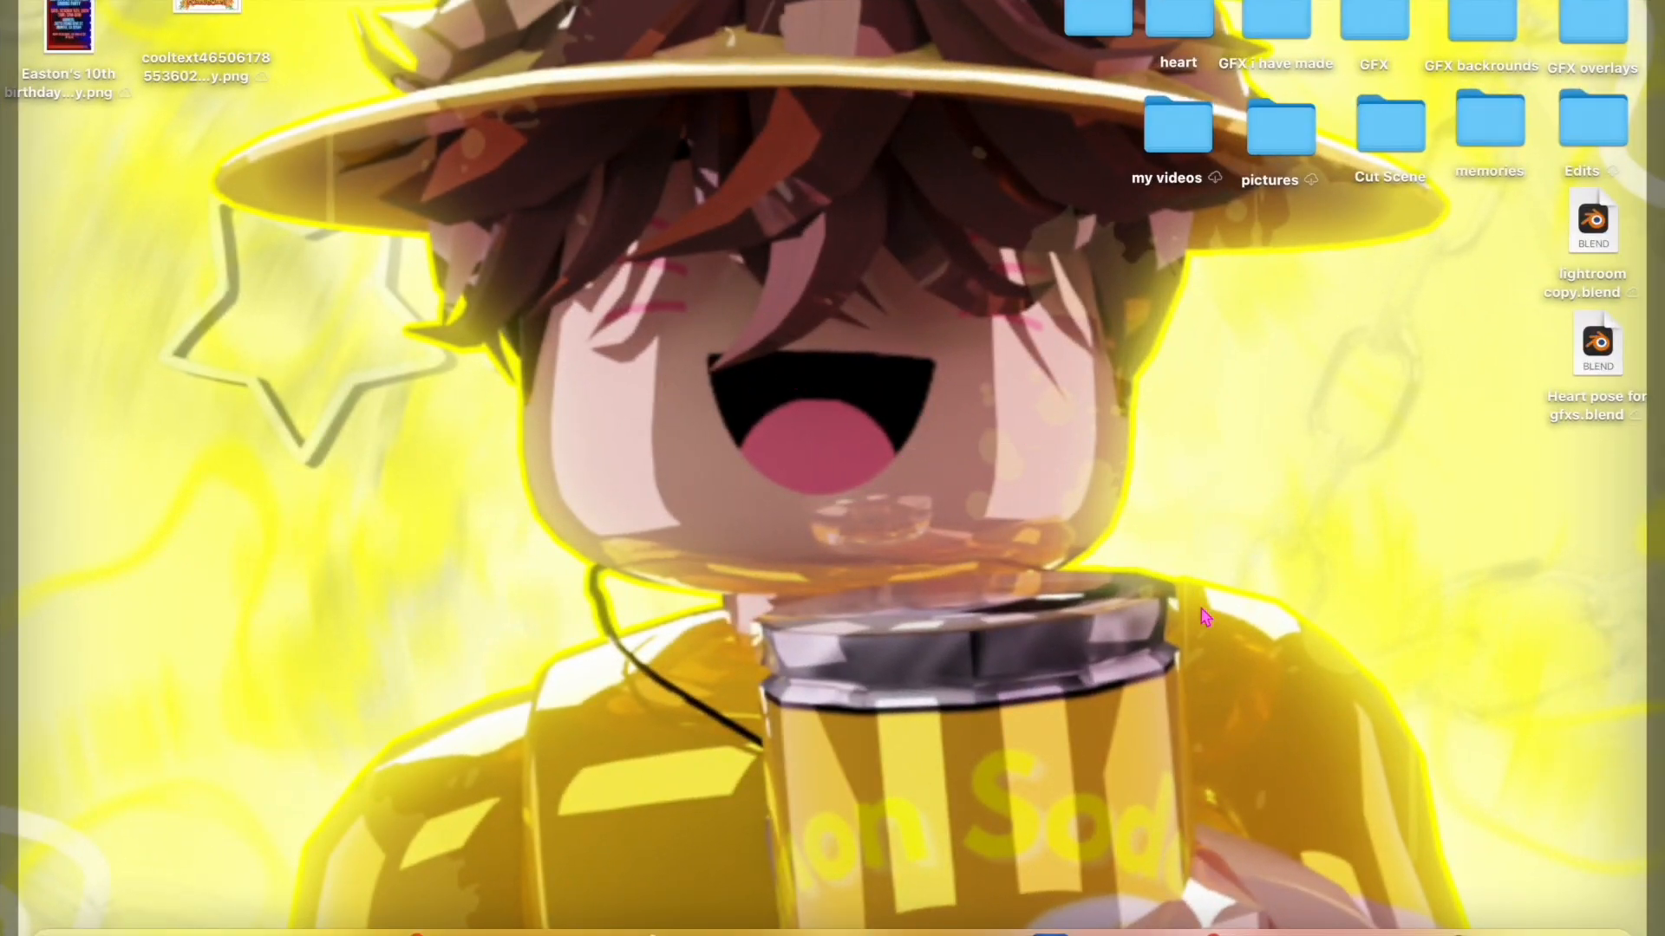
pyautogui.moveTo(1072, 685)
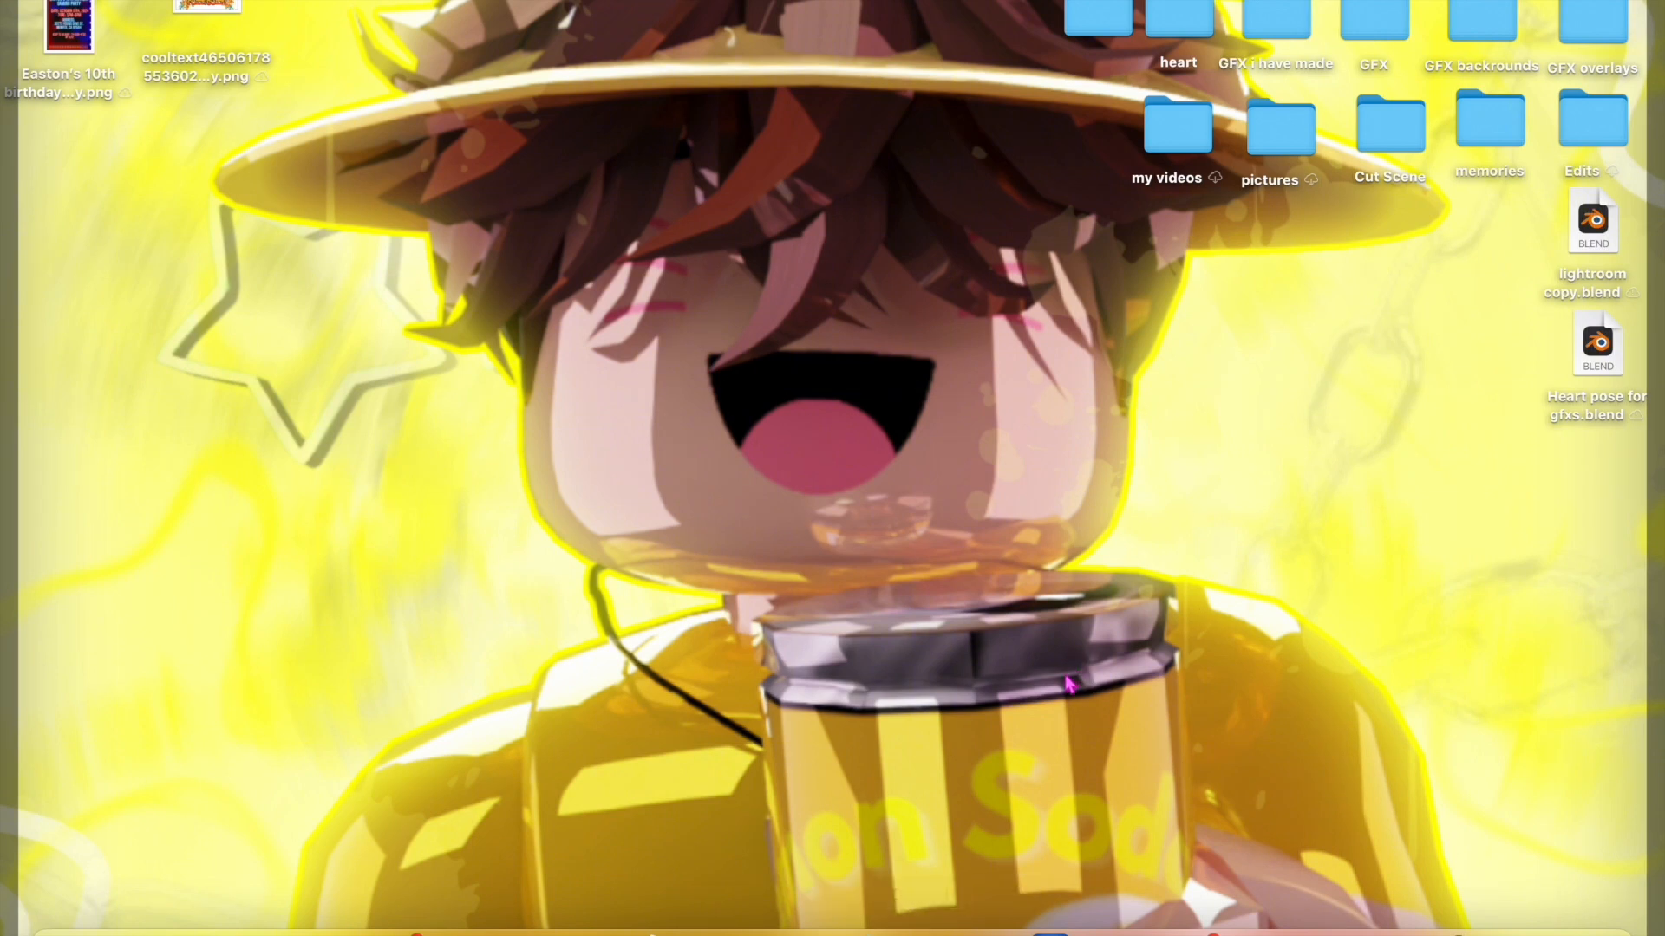
pyautogui.moveTo(1384, 430)
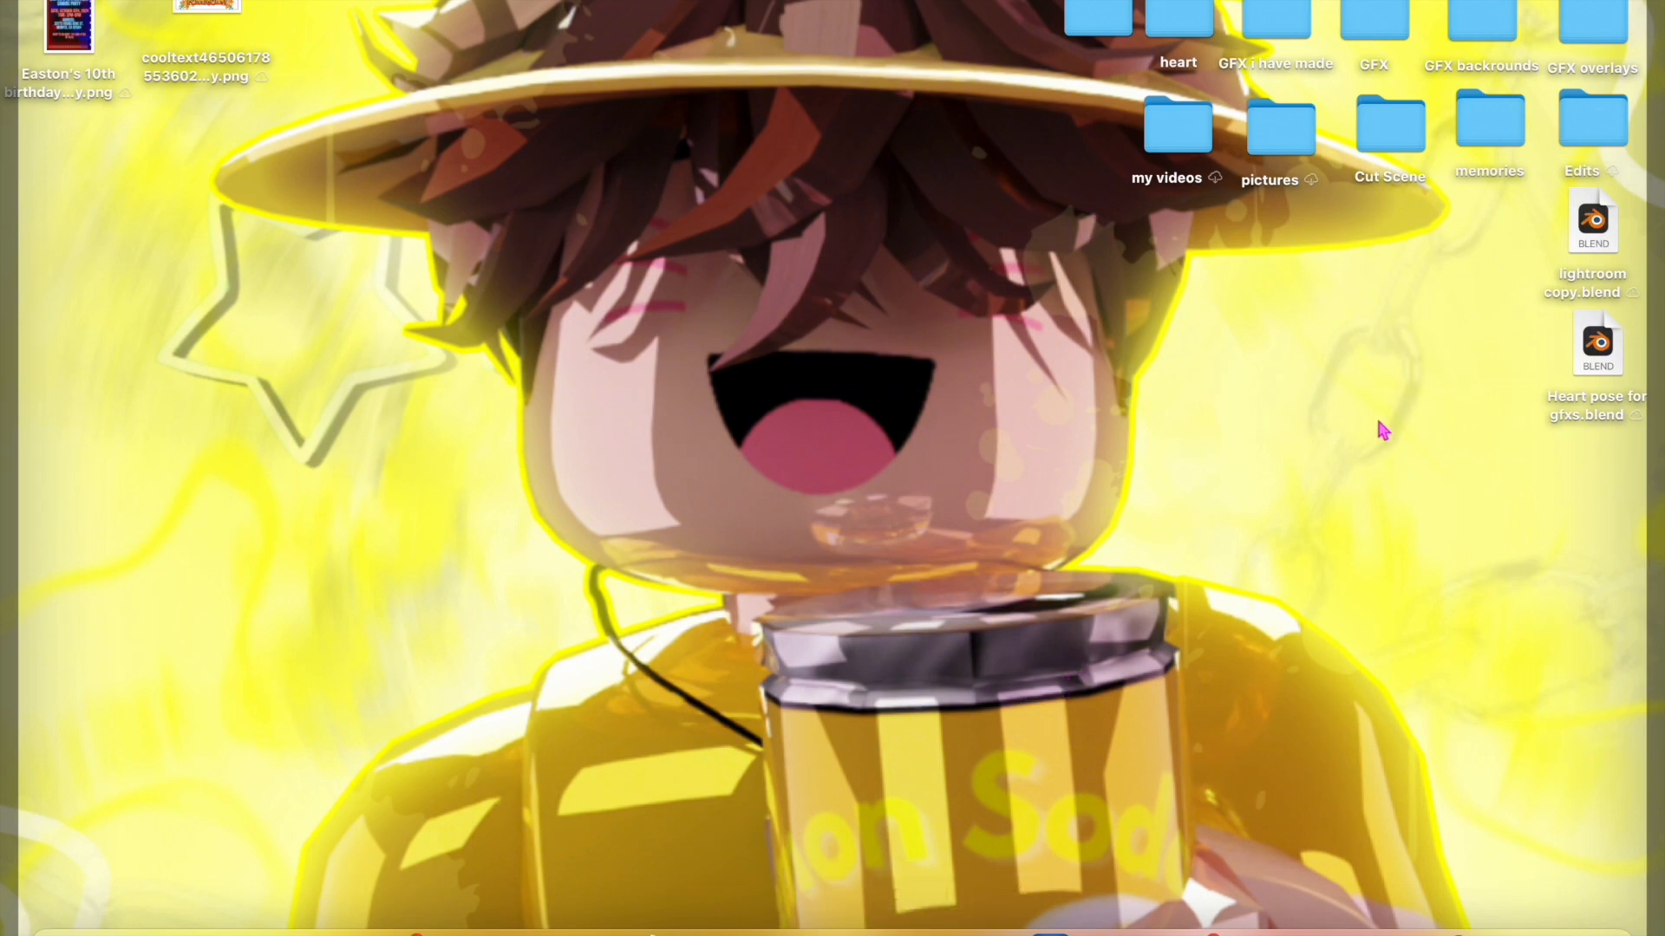
# Open 'lightroom copy.blend' from the desktop in Blender
pyautogui.click(1593, 220)
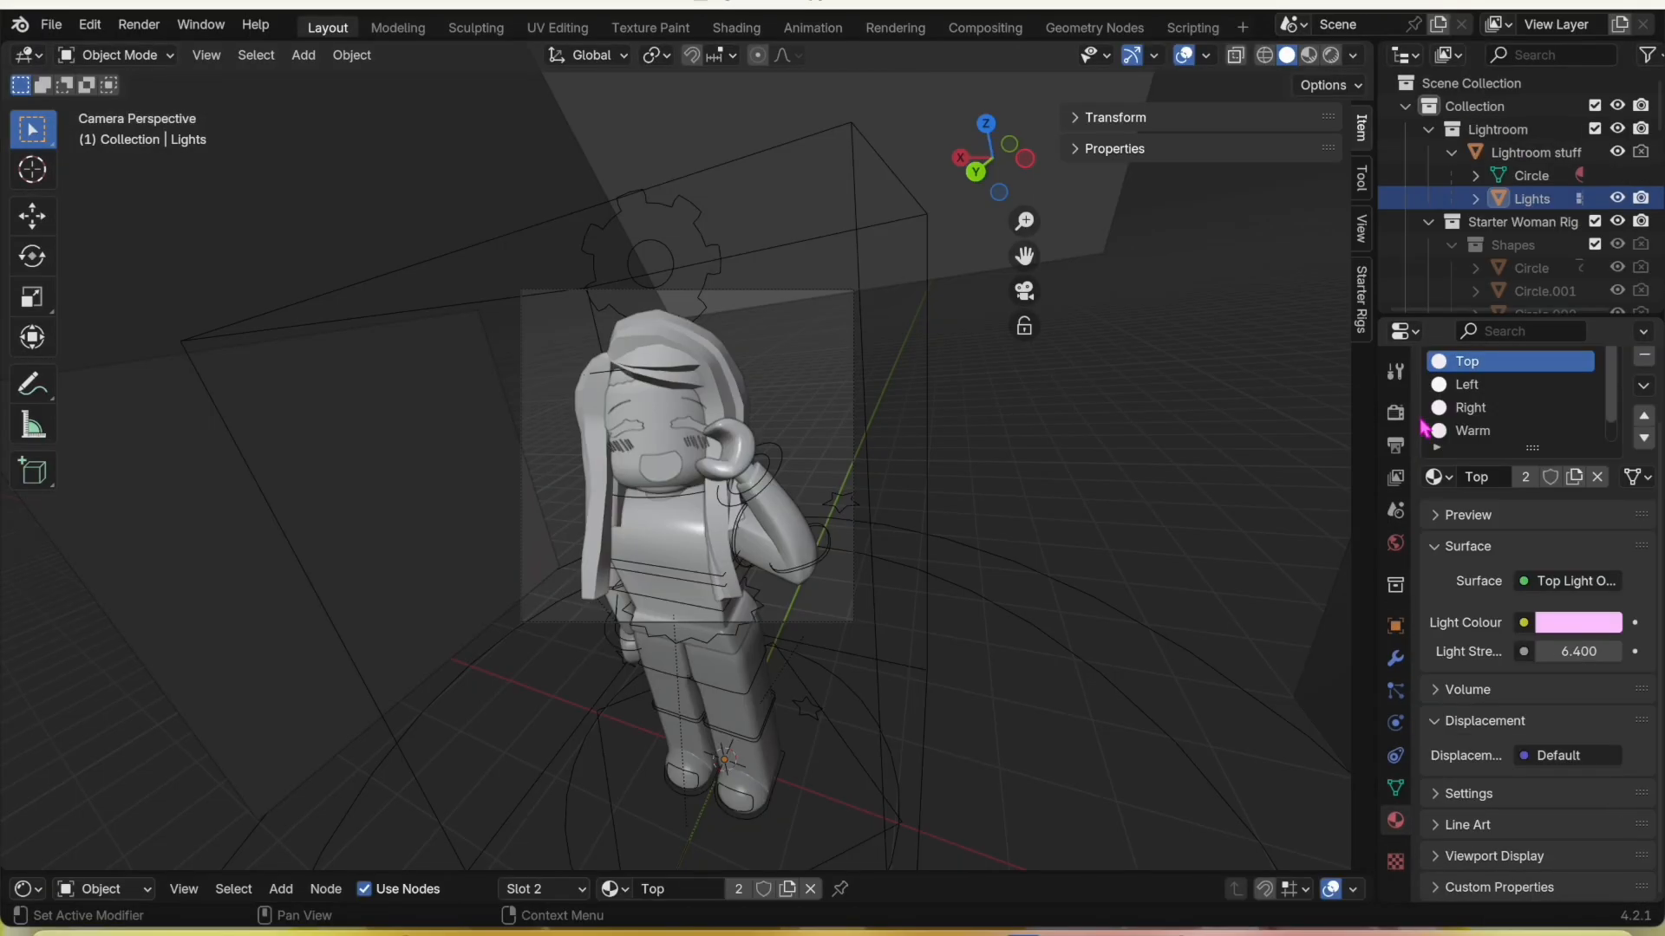
pyautogui.moveTo(1360, 326)
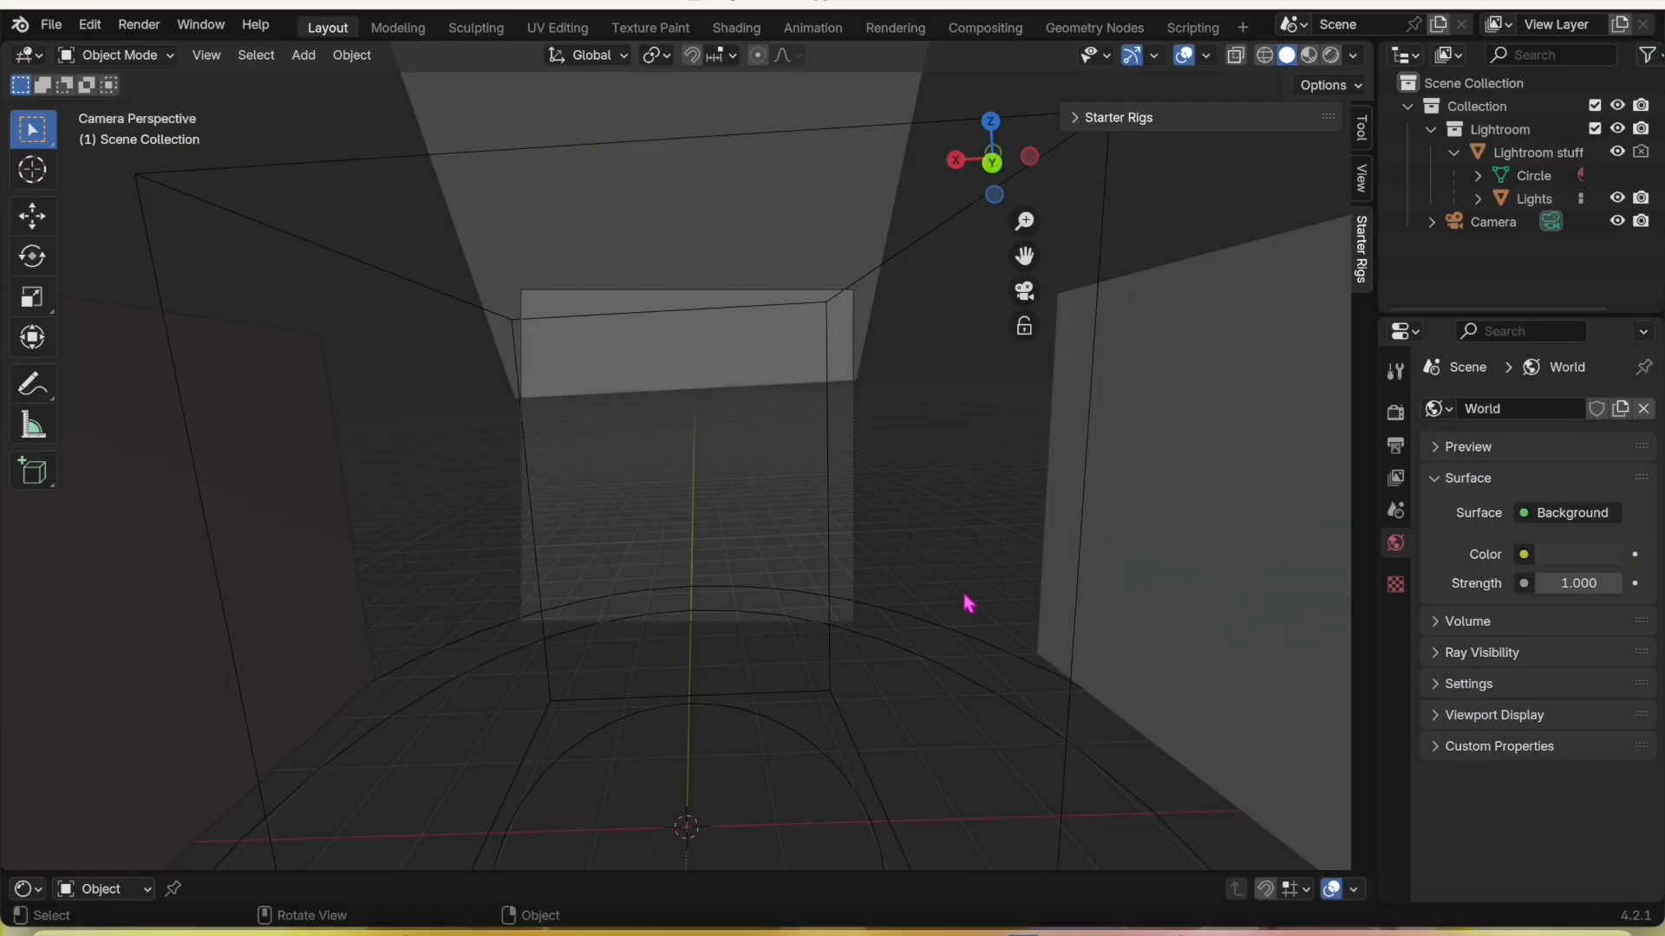
pyautogui.moveTo(744, 237)
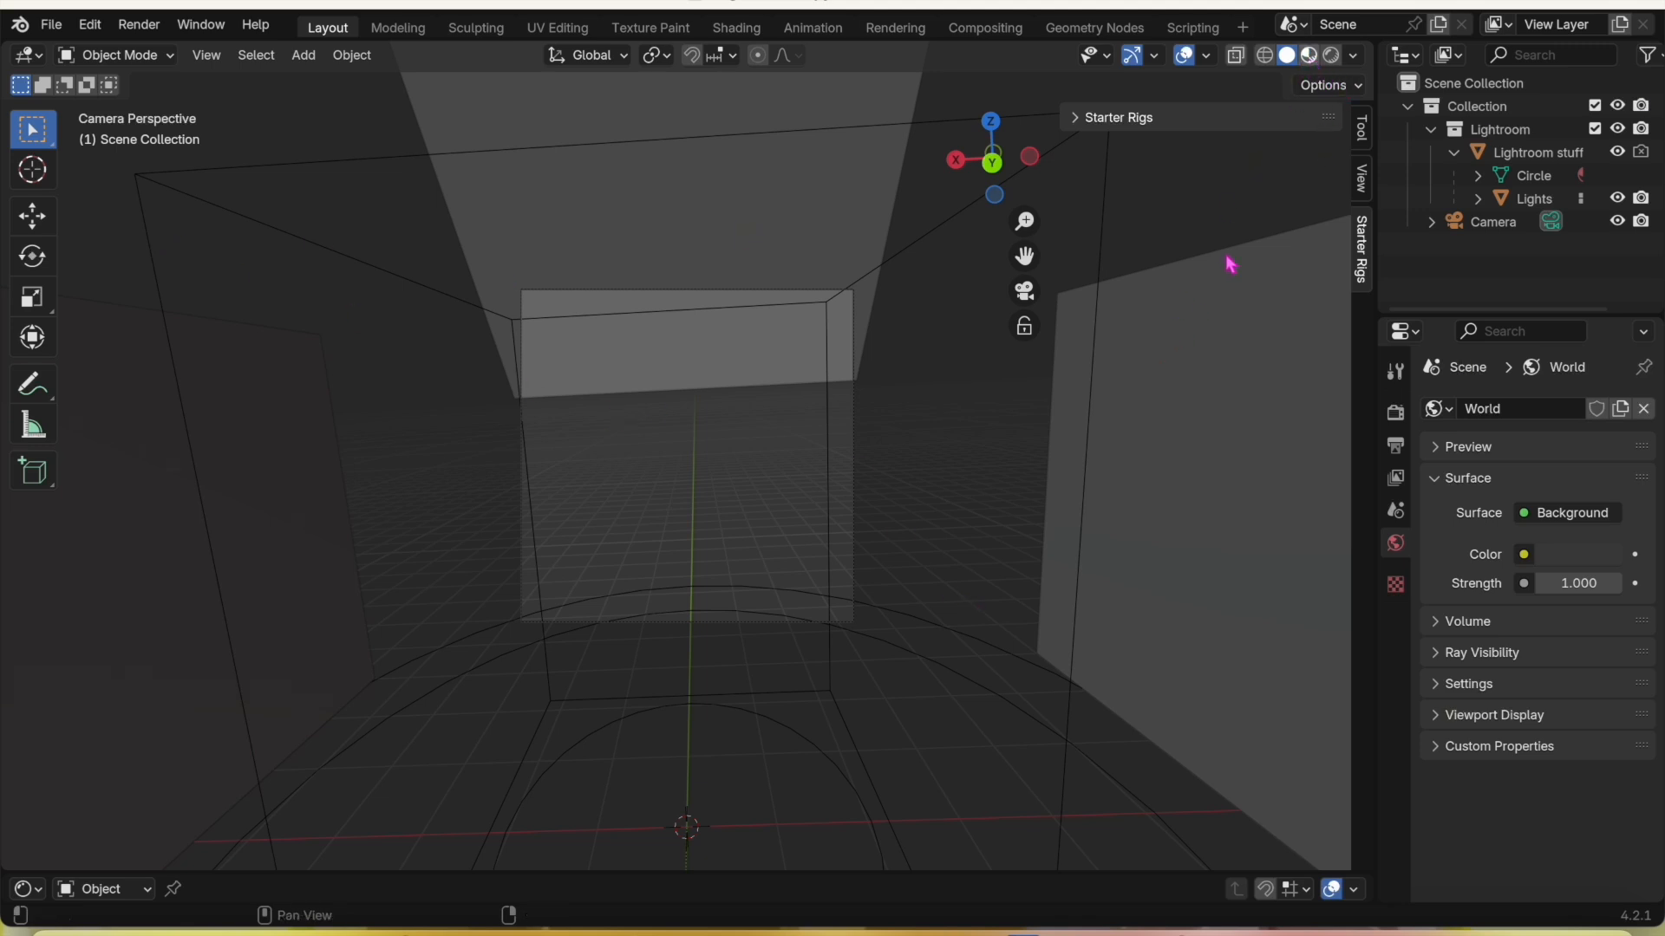
pyautogui.moveTo(544, 395)
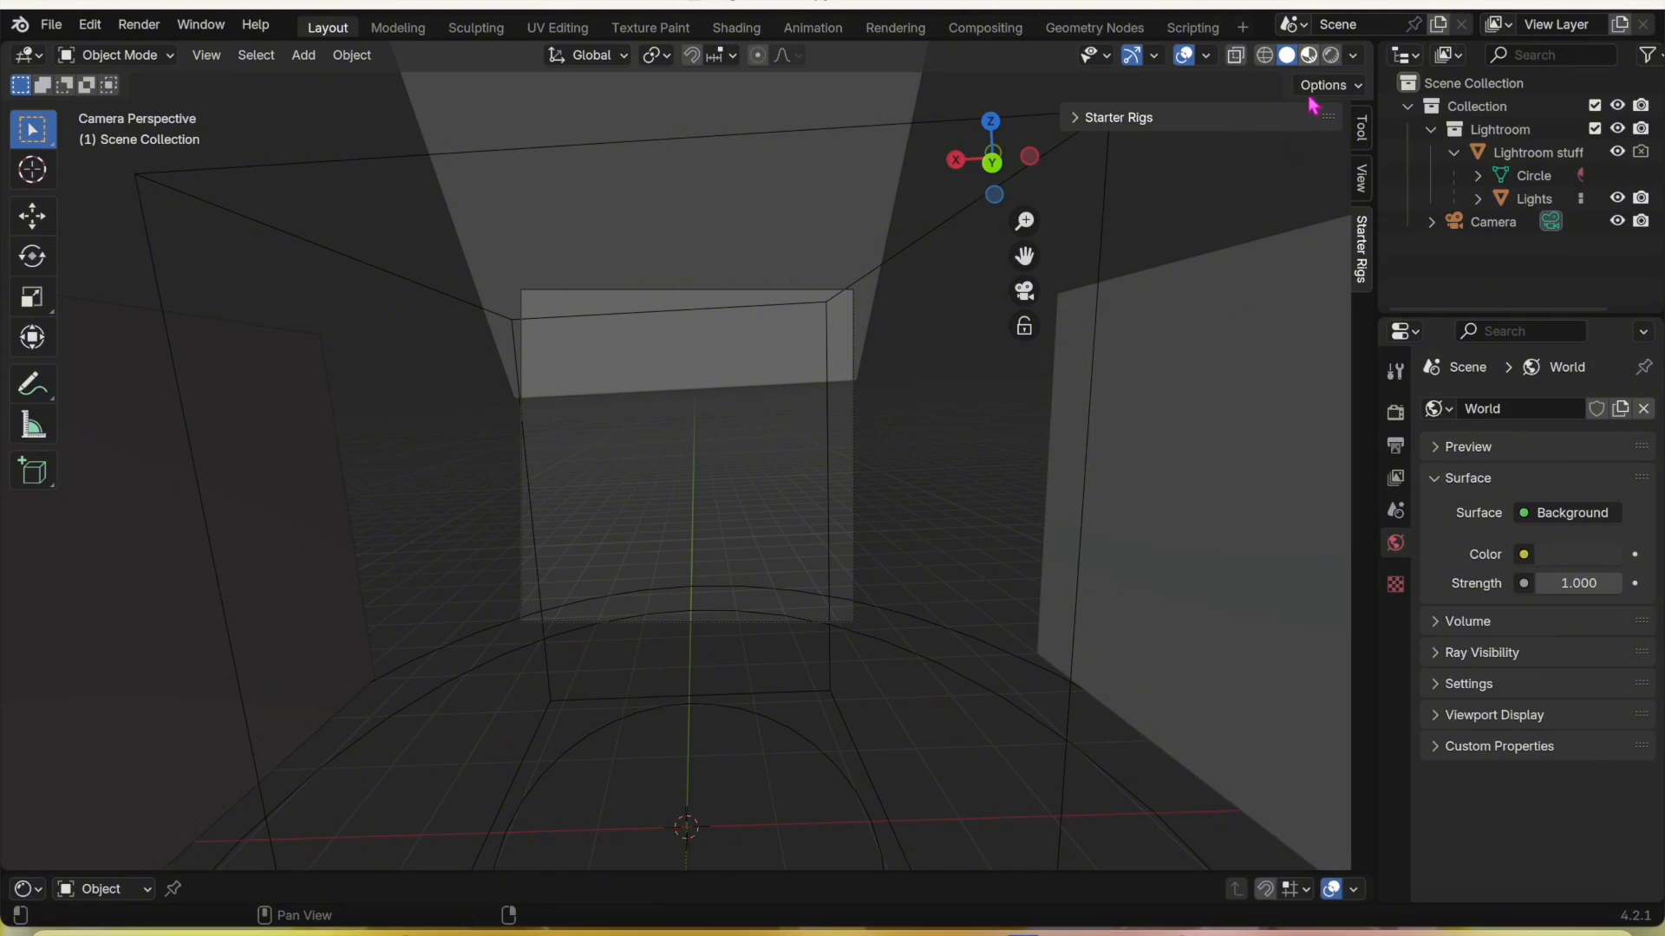
# Switch the viewport shading to Rendered to preview the lit lightroom
pyautogui.click(1307, 55)
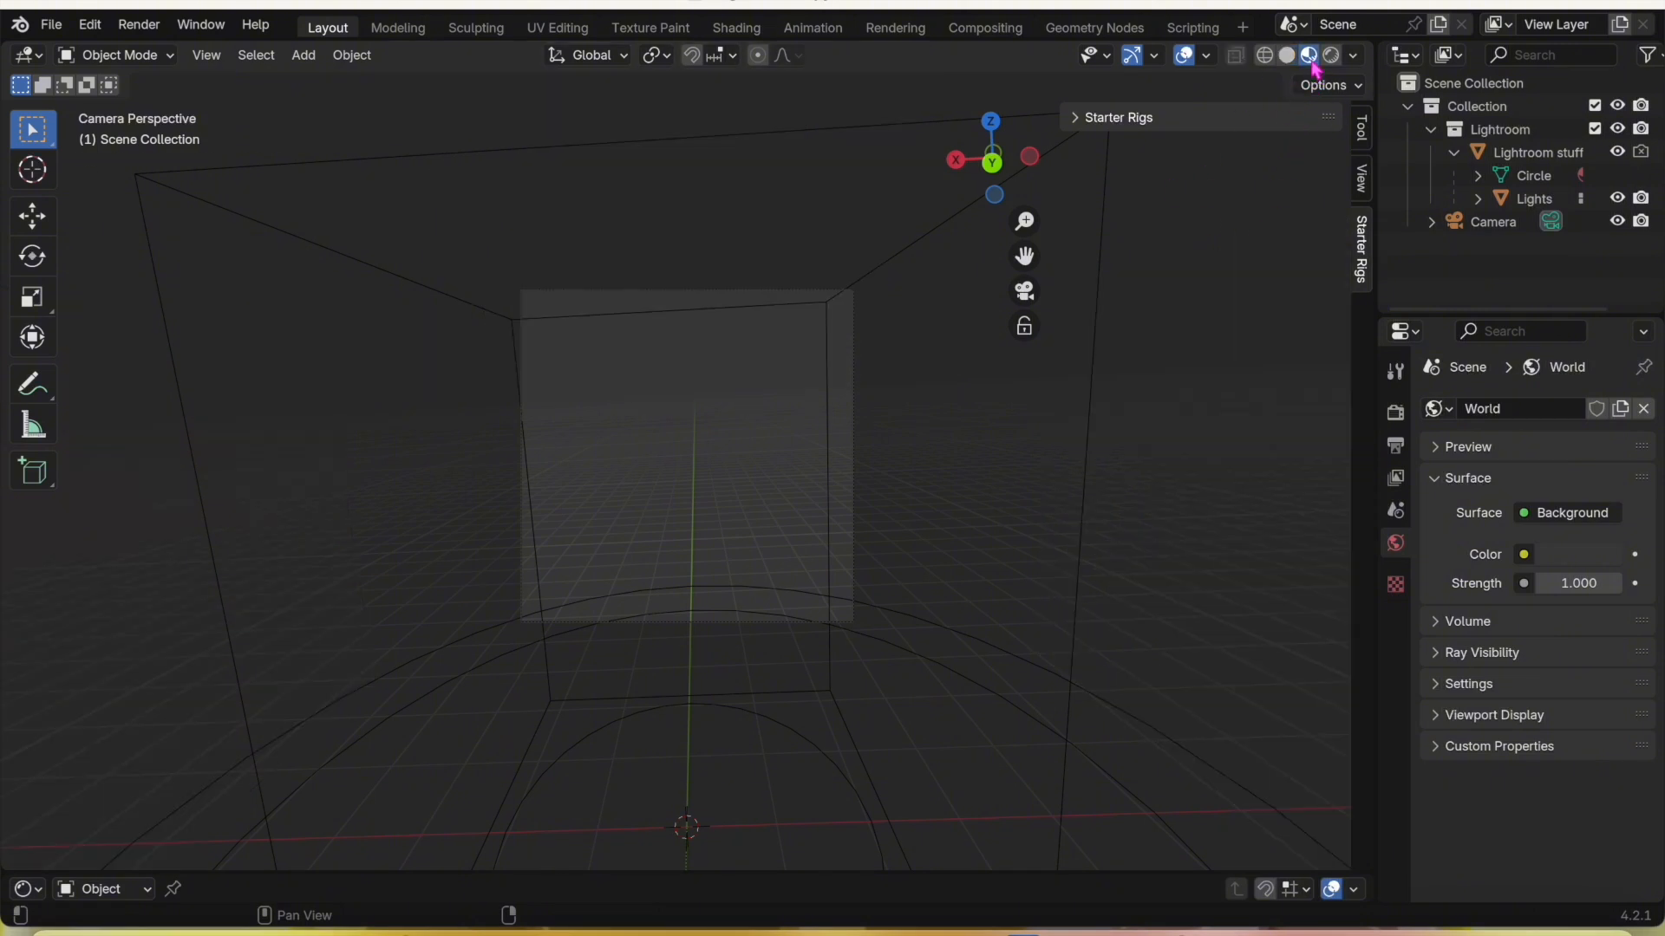
pyautogui.click(1263, 54)
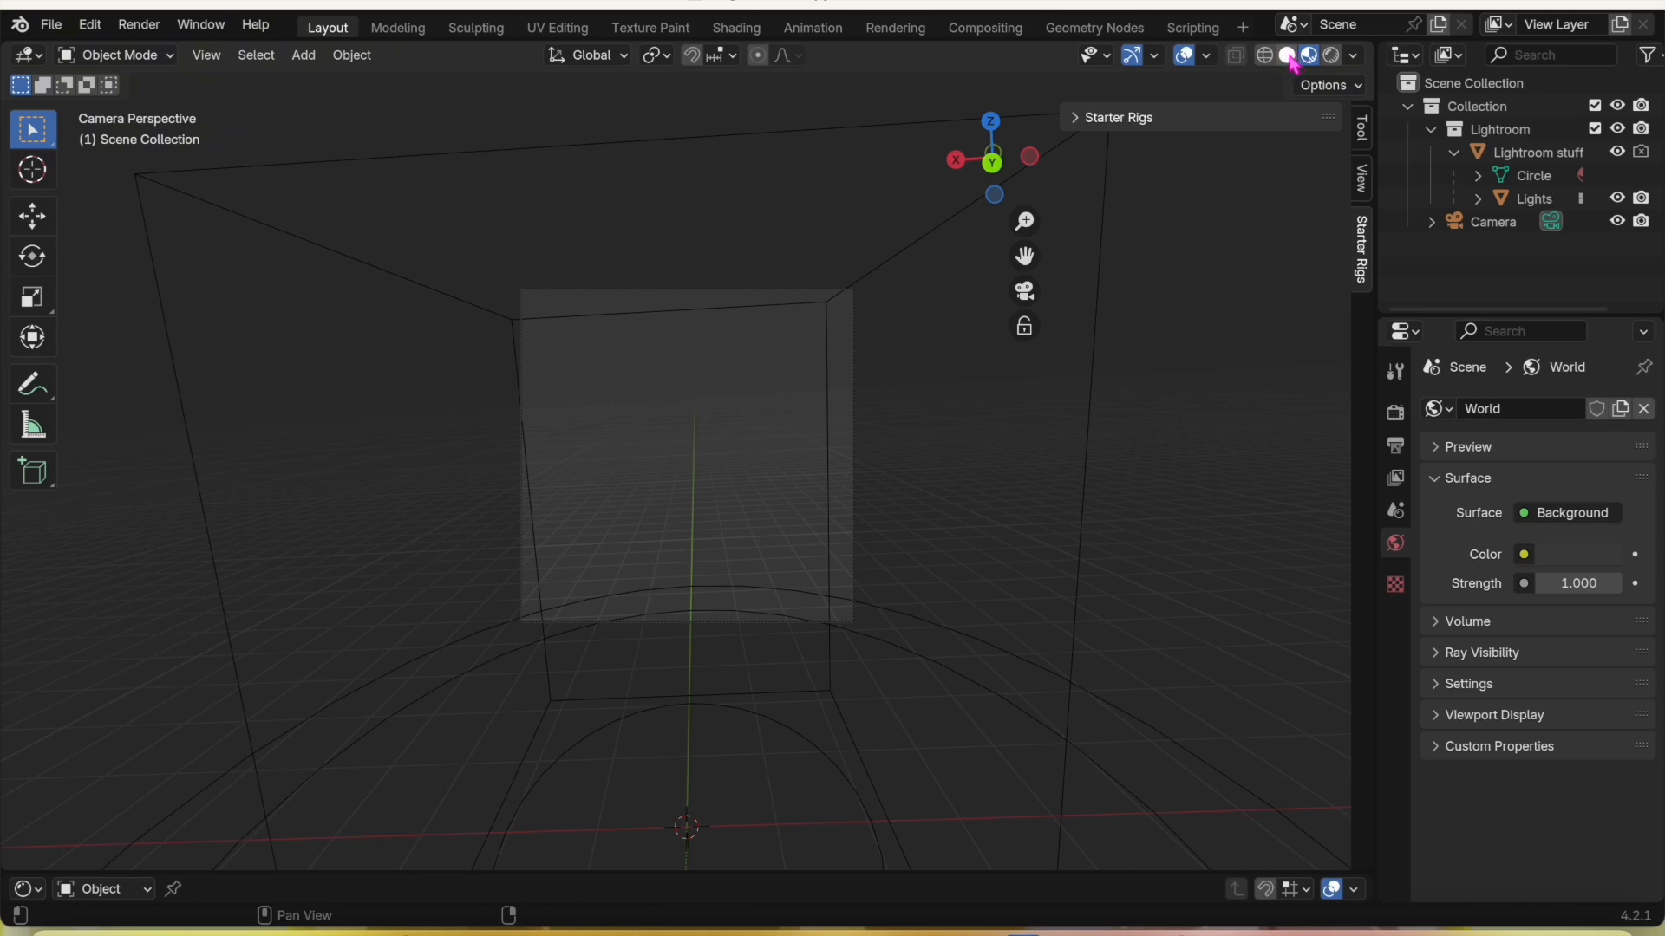
pyautogui.click(1307, 55)
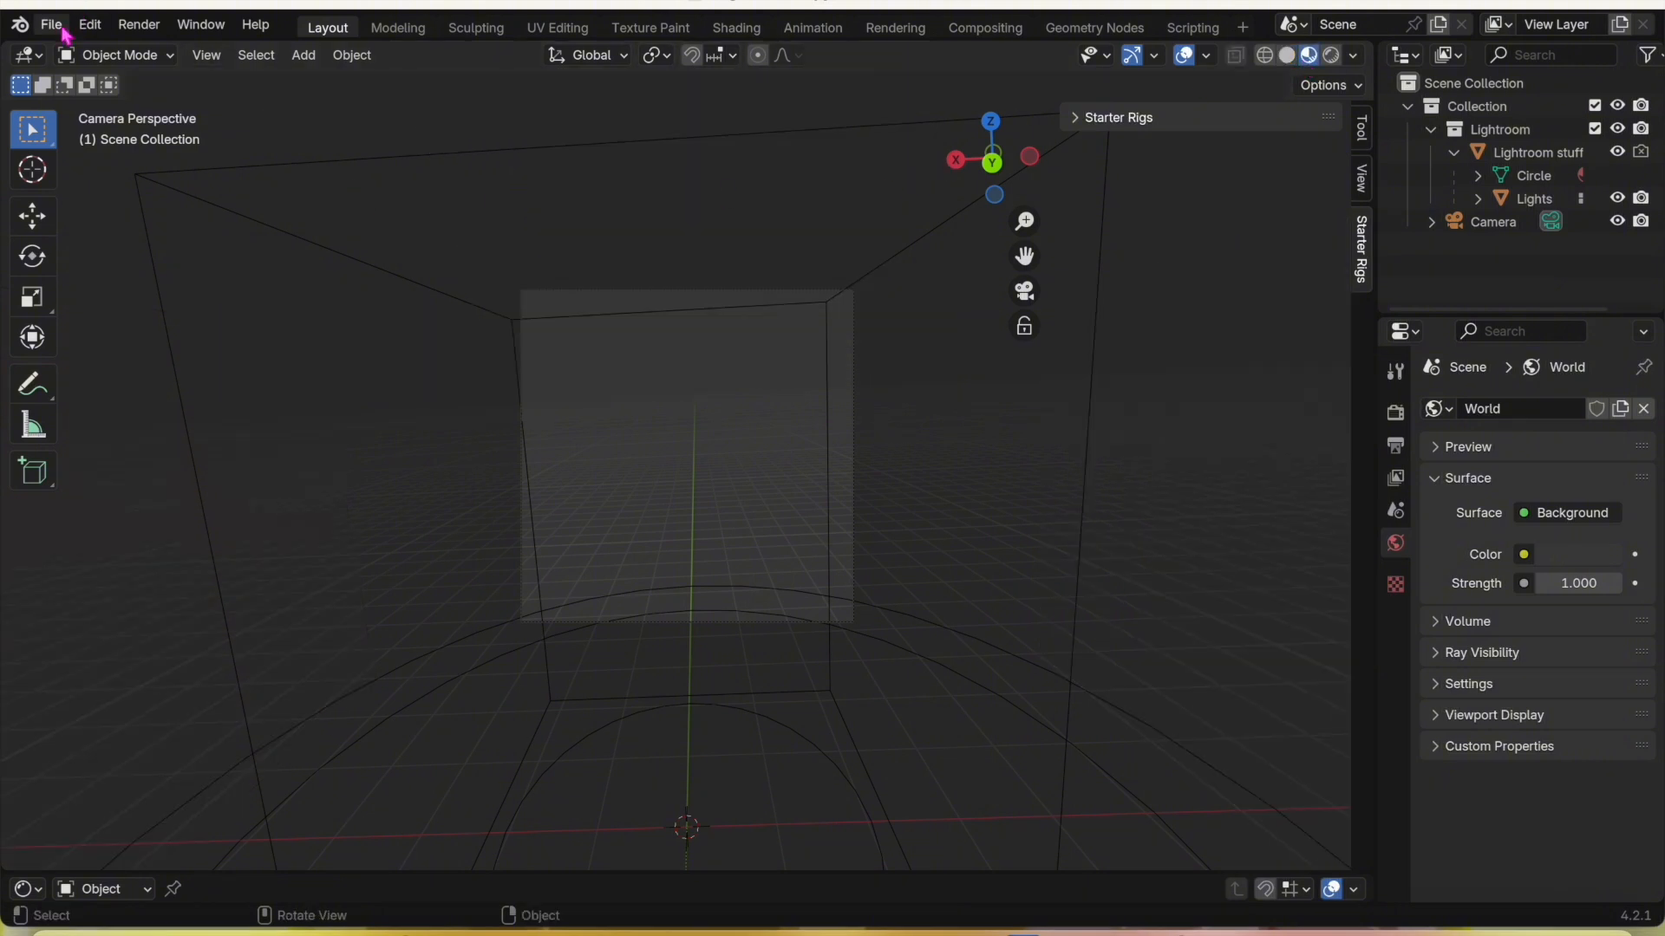
# Import 'GFX yellow .obj' from the GFX folder as a Wavefront OBJ
pyautogui.click(51, 24)
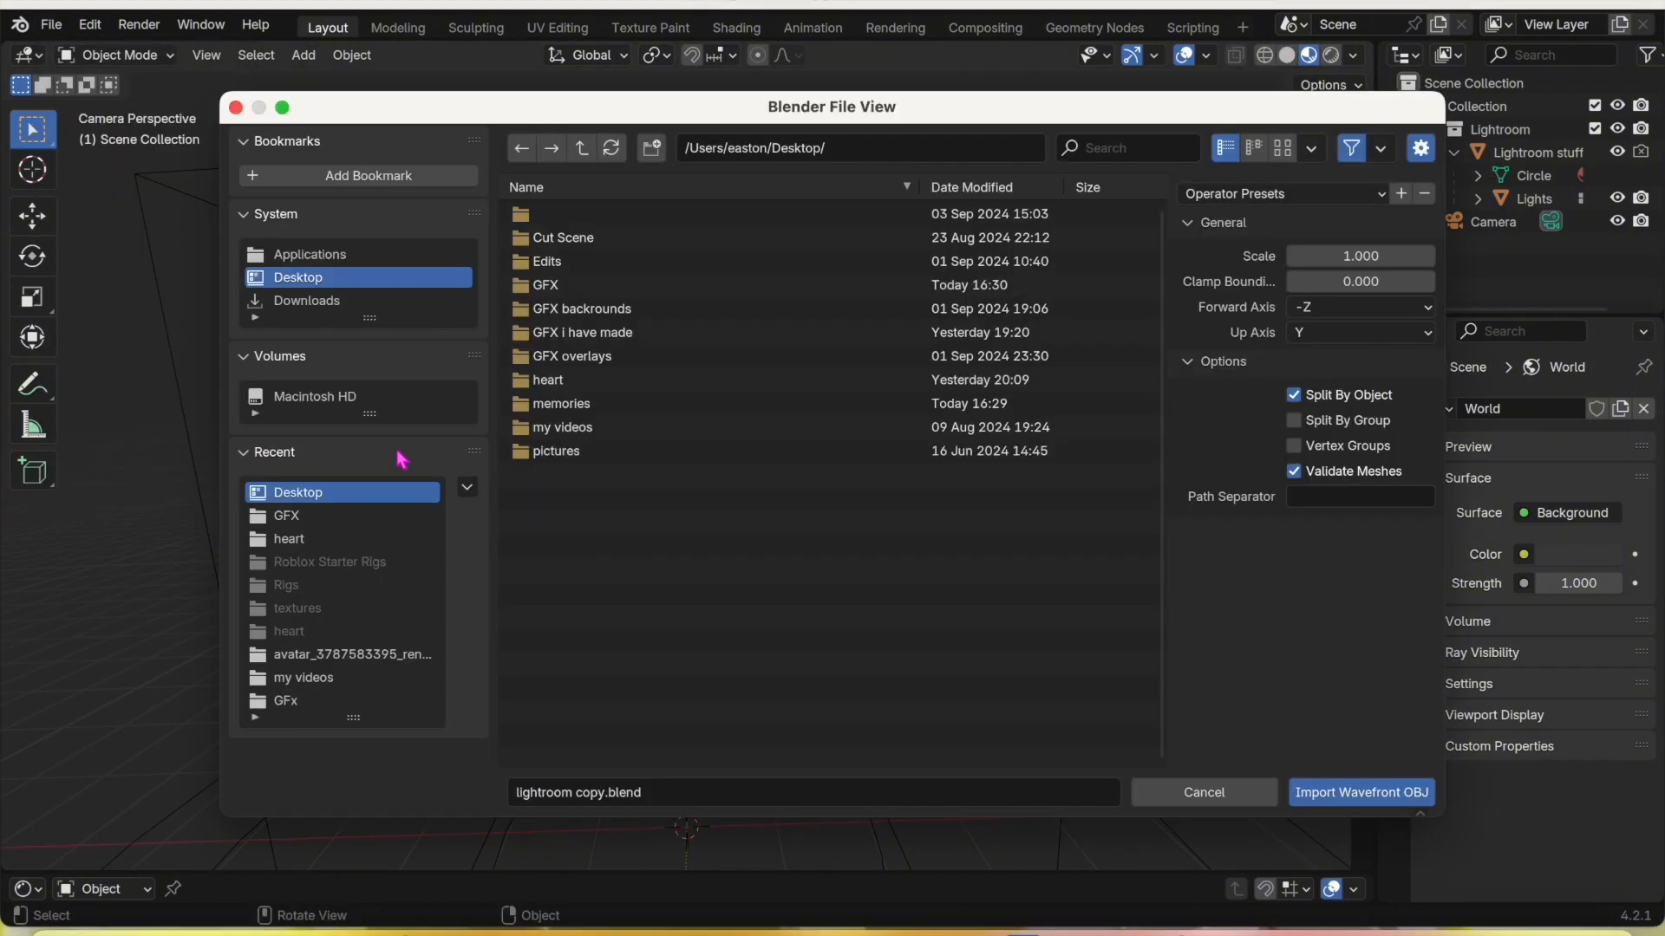
pyautogui.click(554, 450)
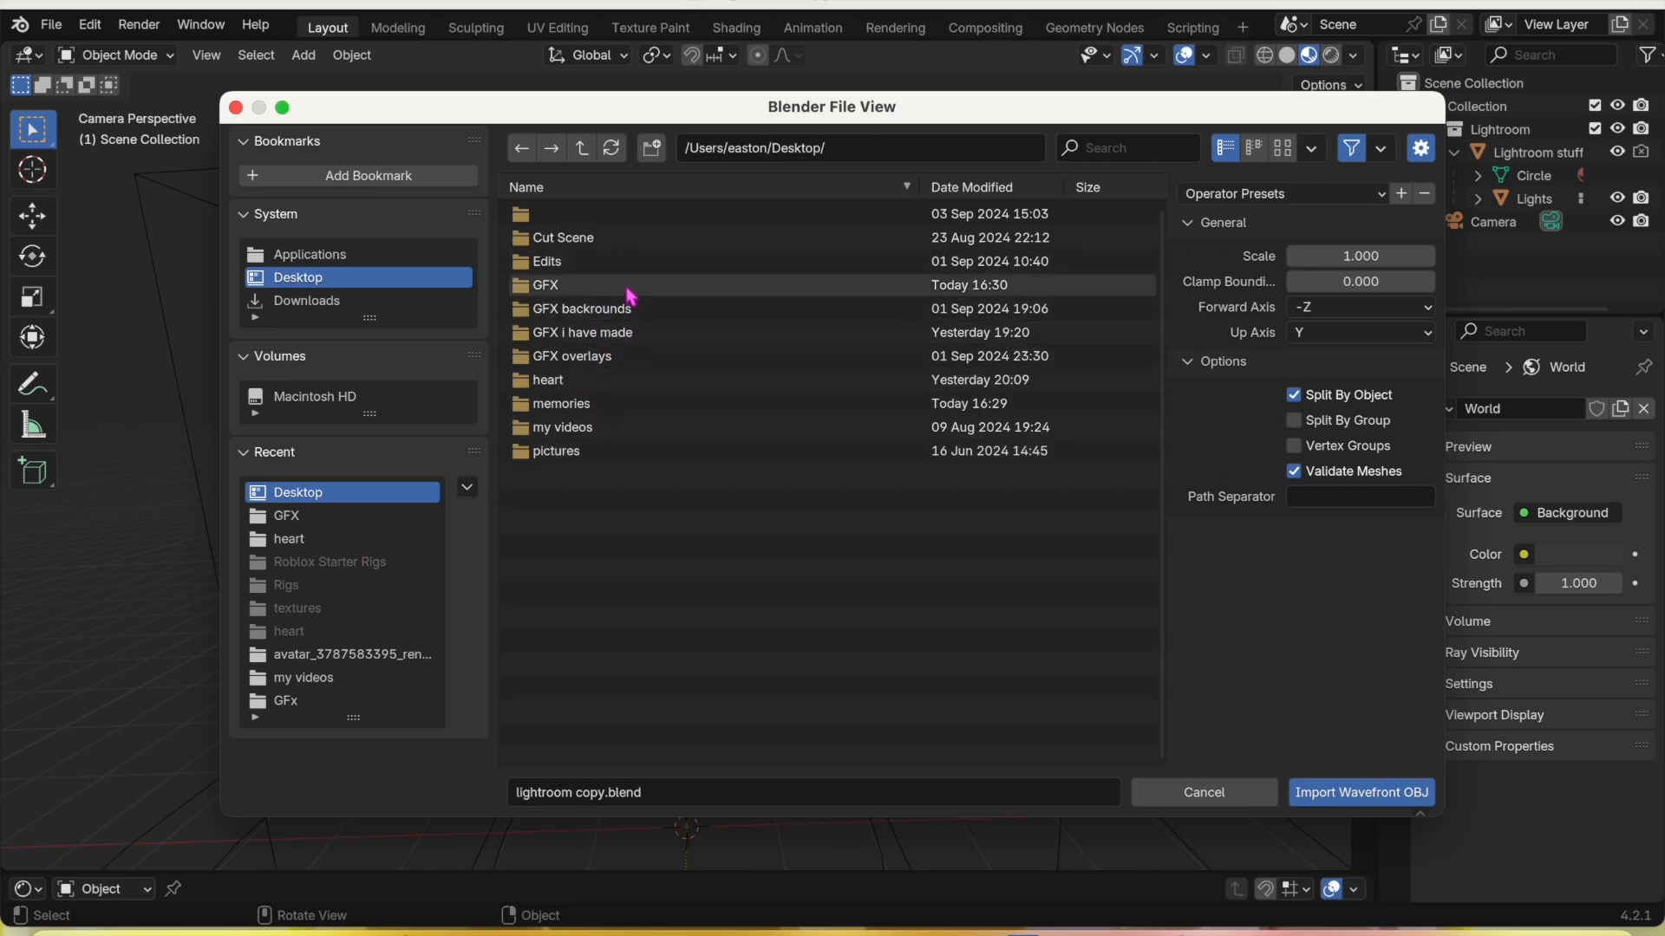
pyautogui.doubleClick(544, 285)
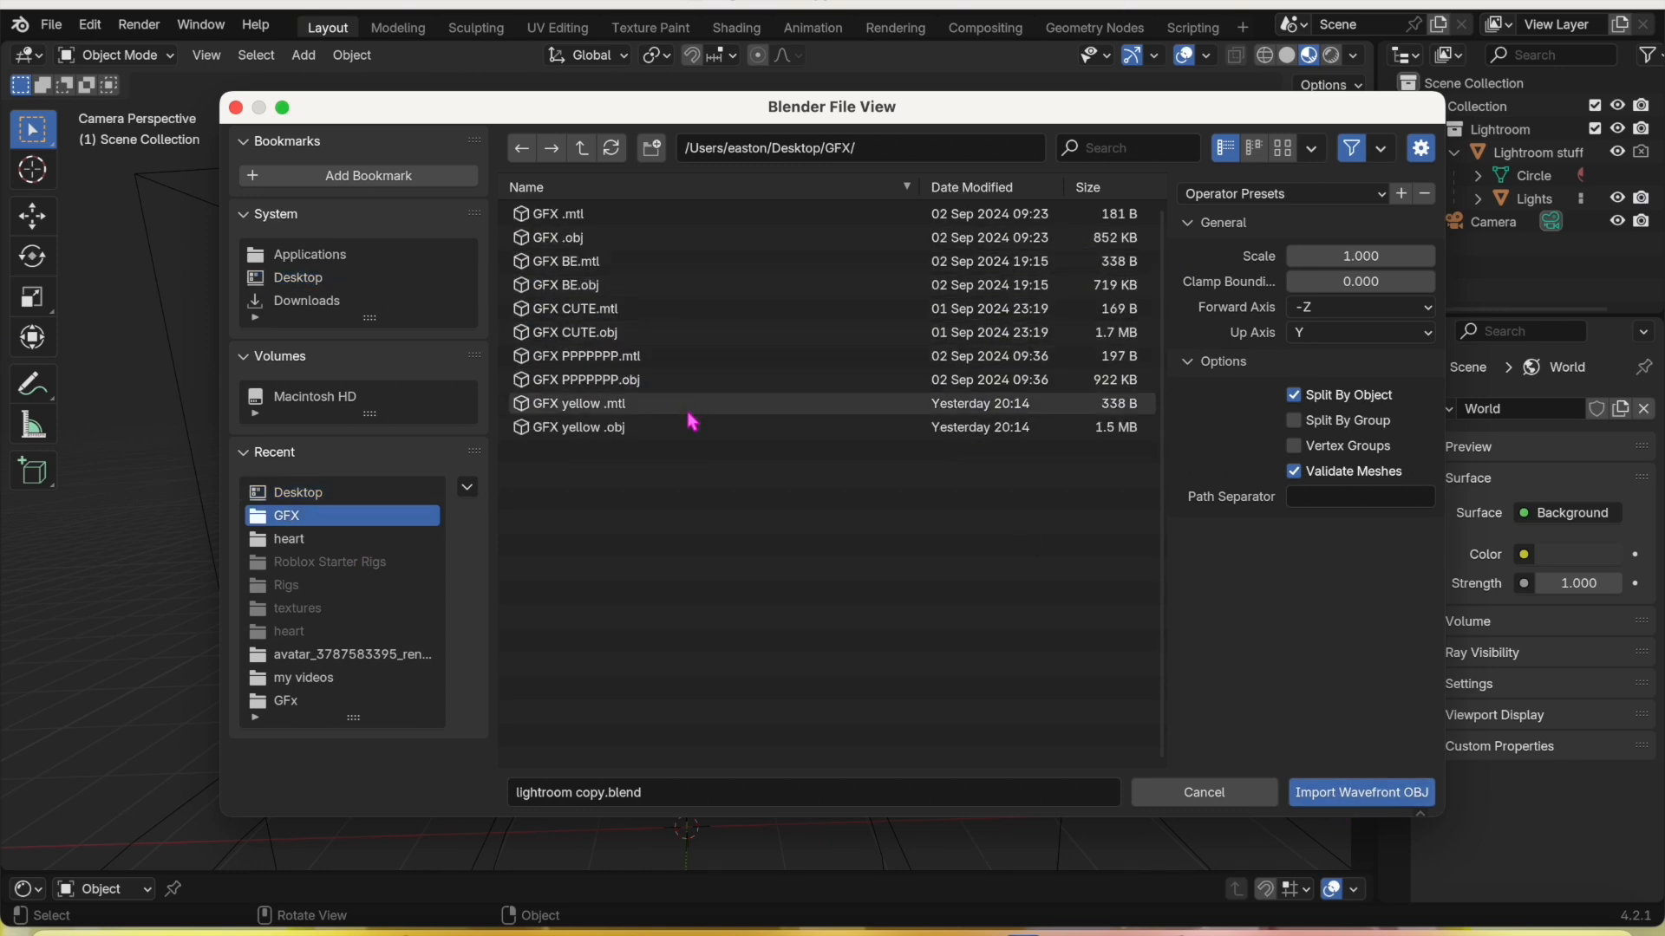
pyautogui.click(1361, 791)
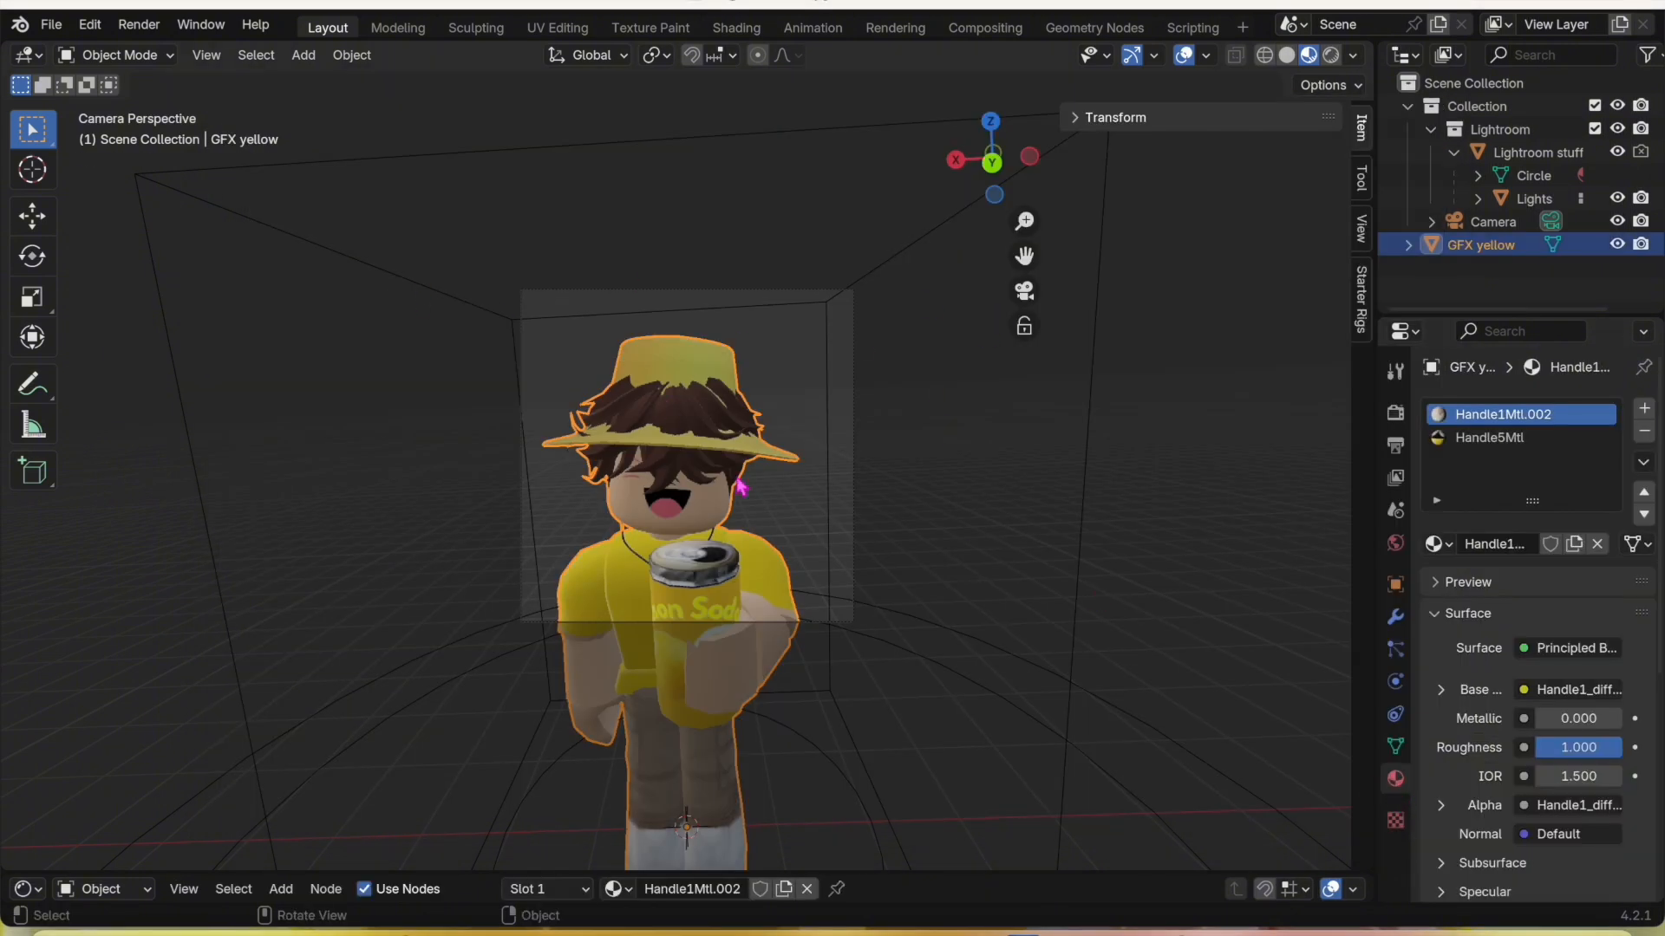
# Use Walk Navigation to centre the avatar inside the lightroom box
pyautogui.click(206, 54)
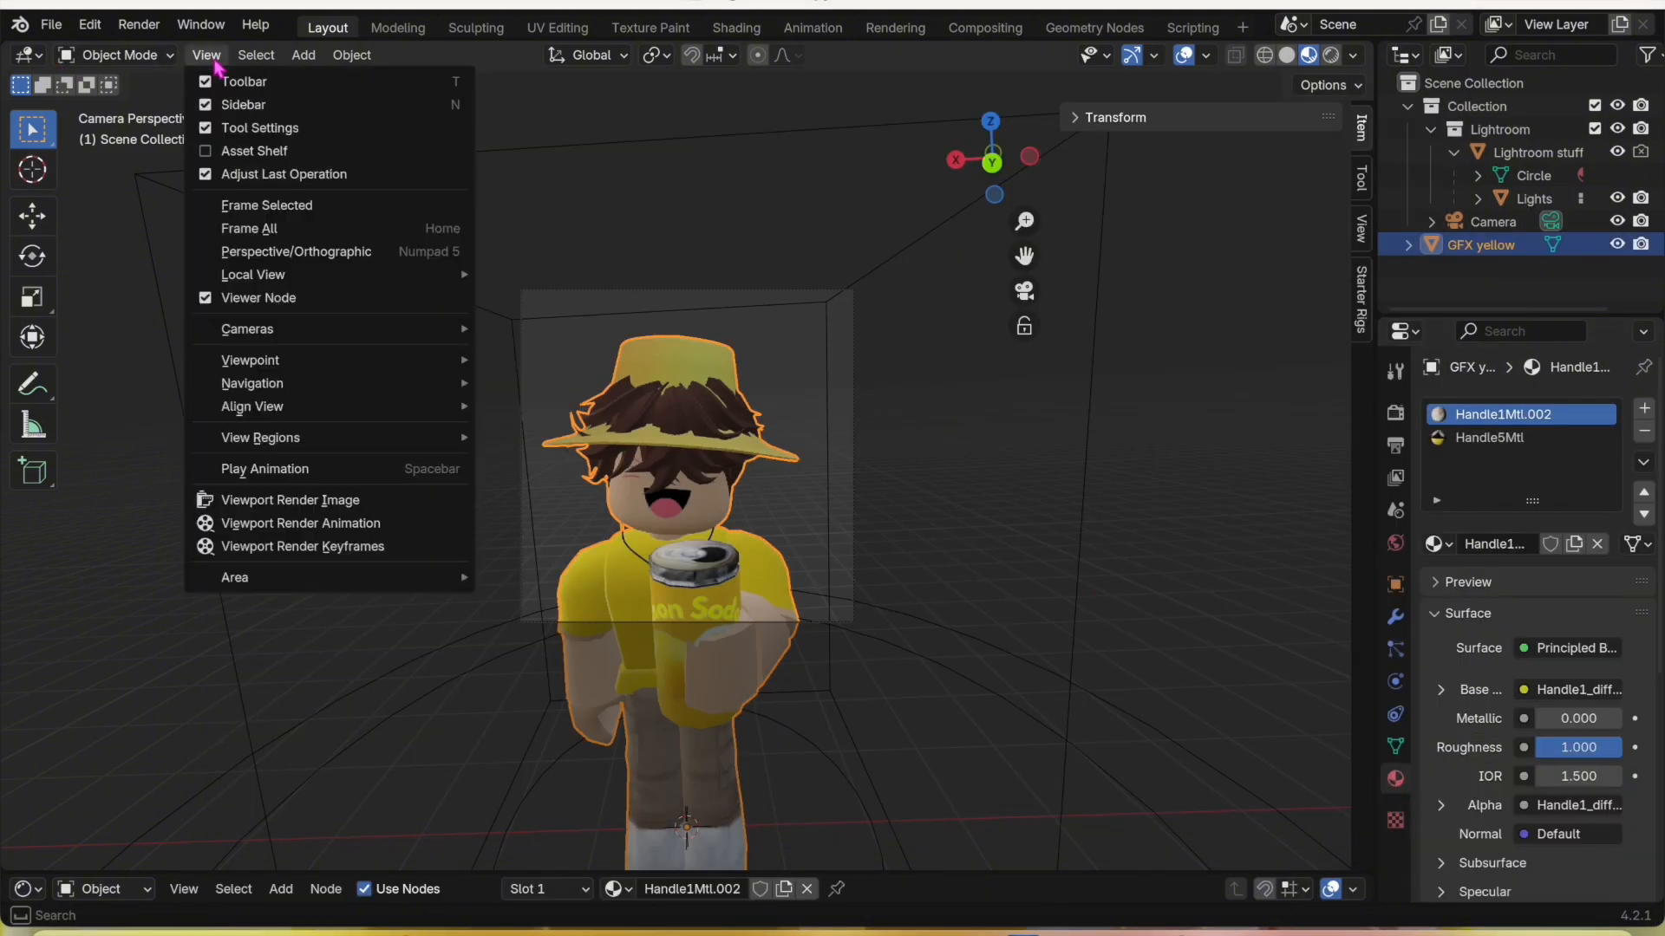
pyautogui.moveTo(252, 383)
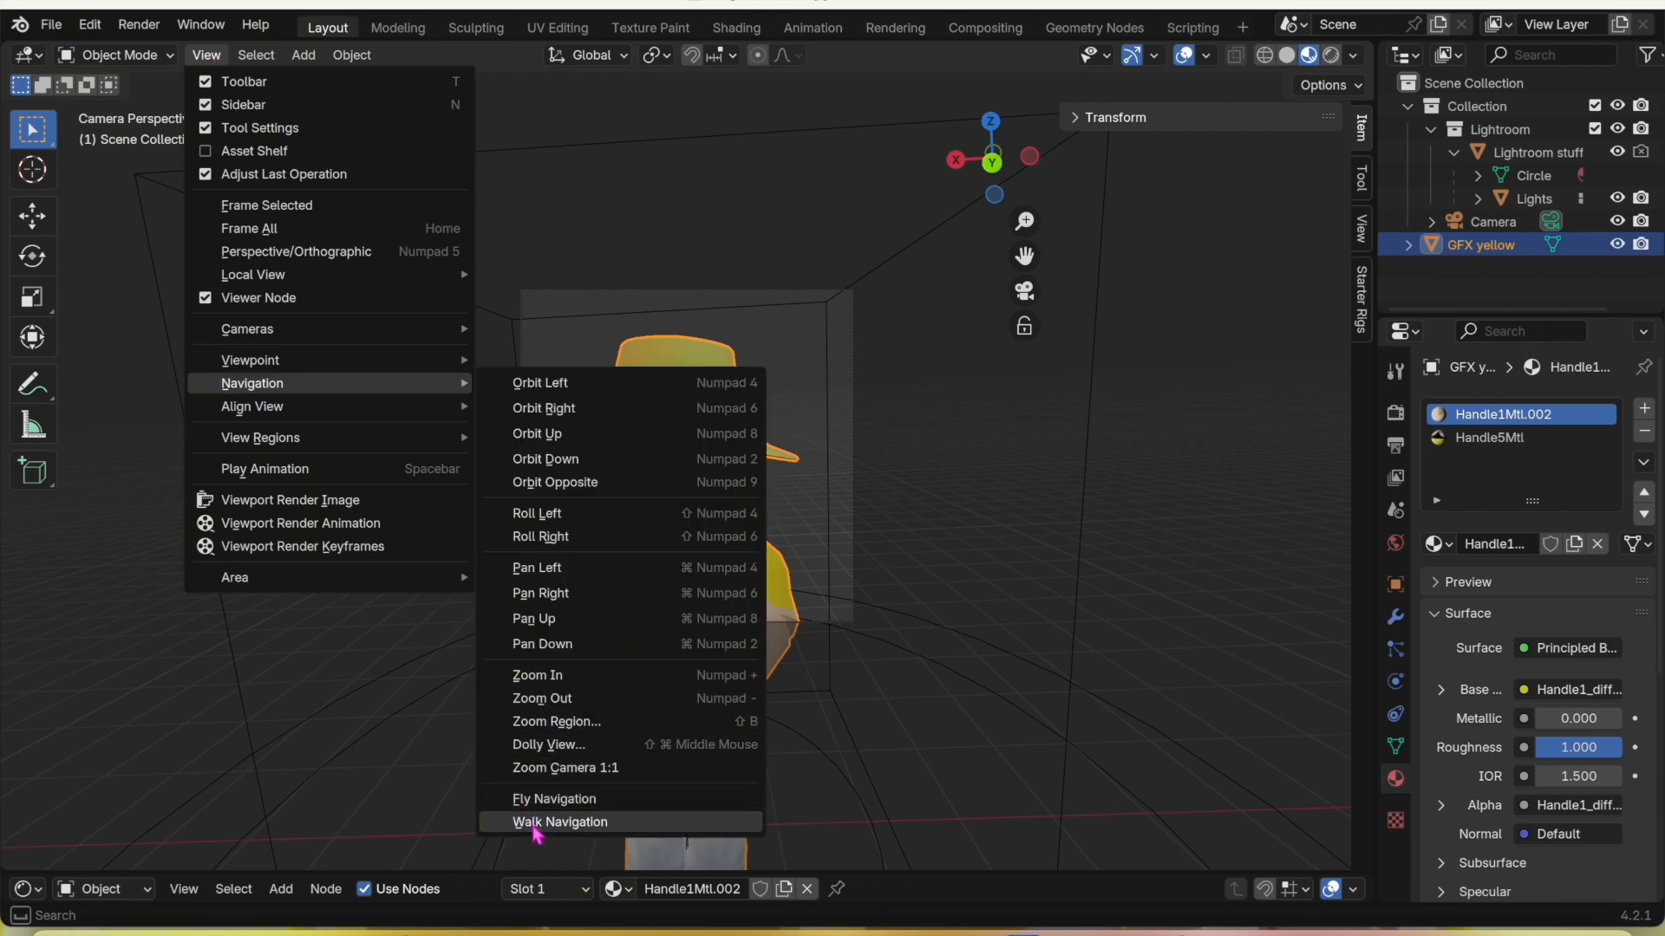
pyautogui.click(561, 822)
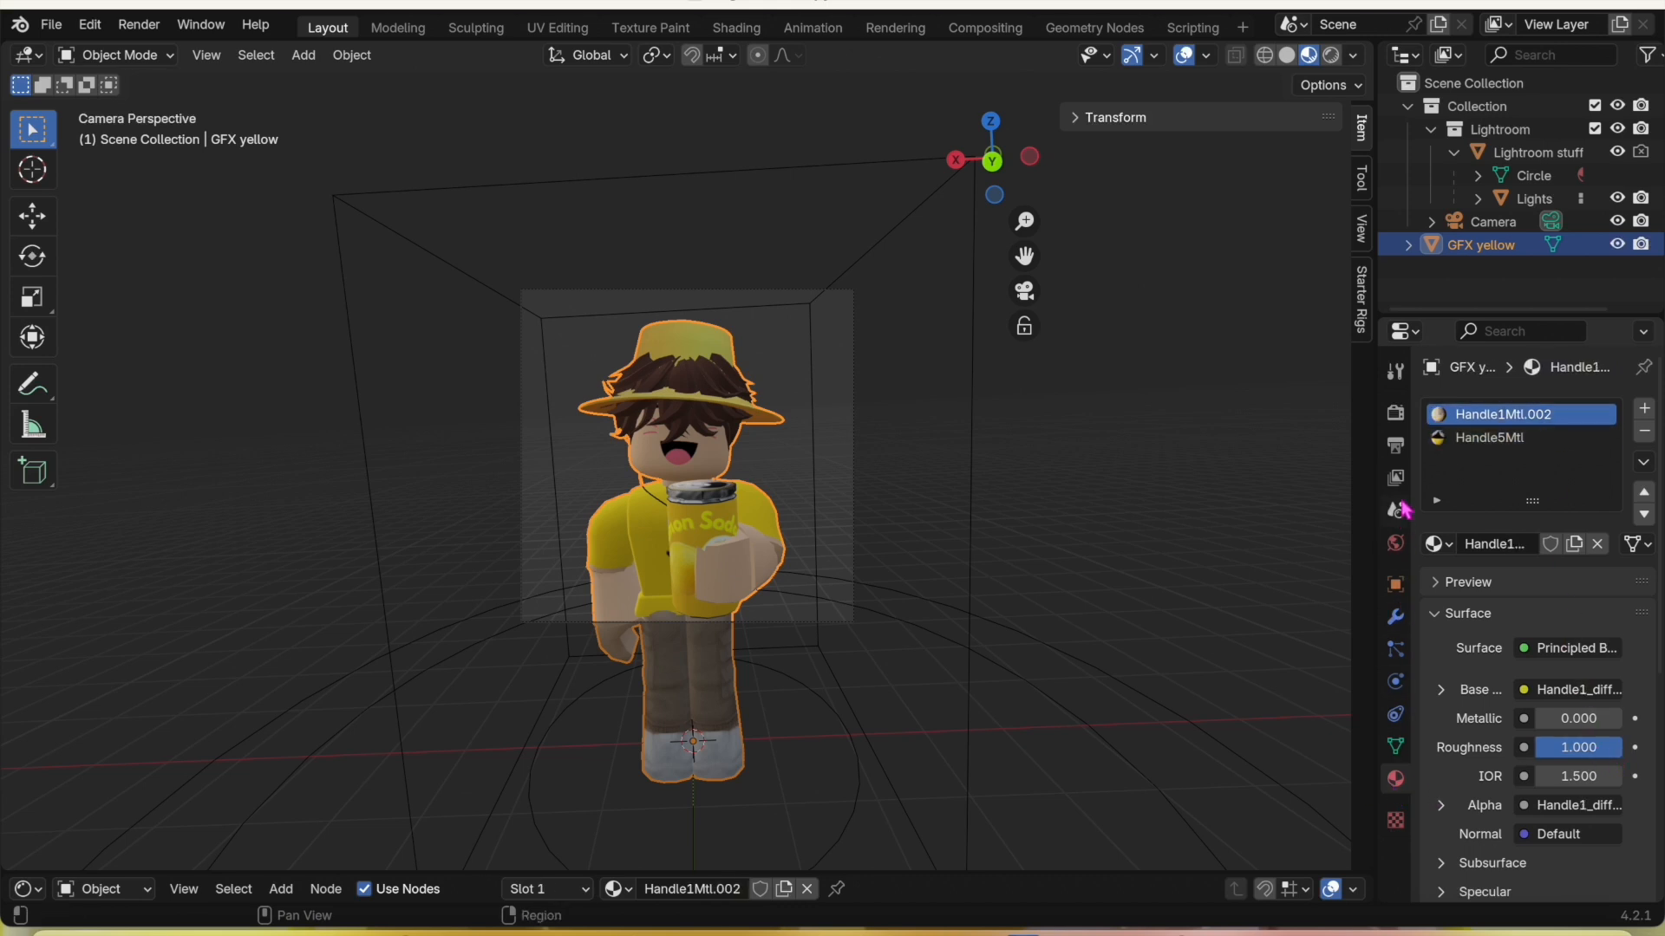
pyautogui.moveTo(1395, 821)
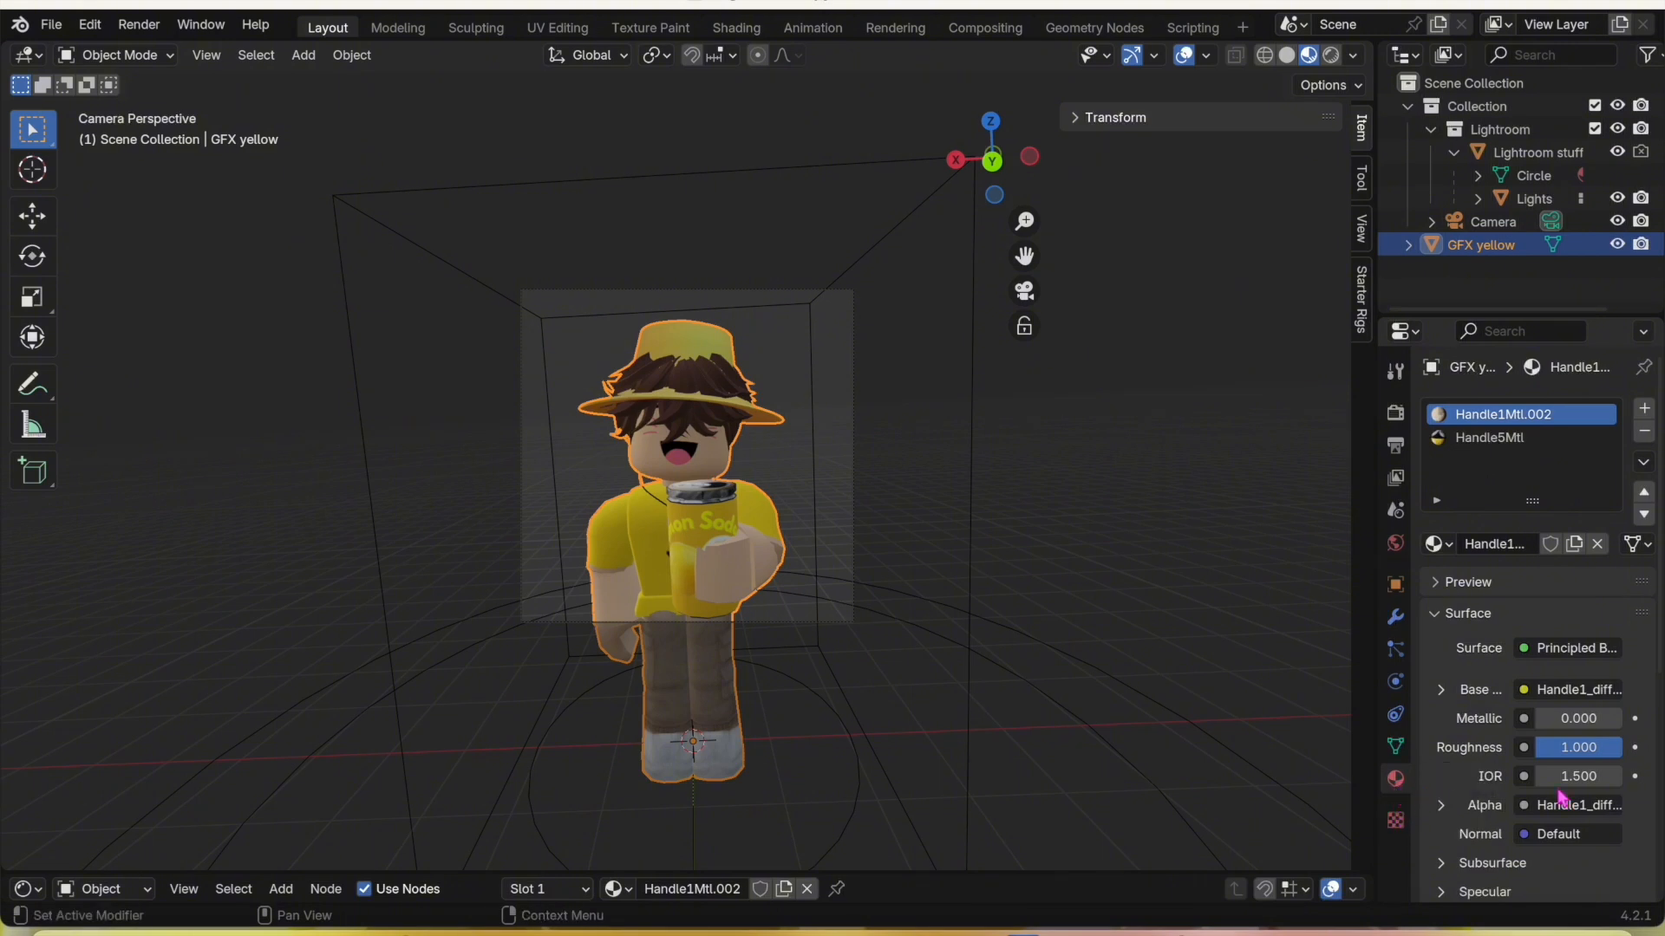
# Set Handle5Mtl roughness to 0 and raise its Metallic to about 0.55
pyautogui.click(1576, 747)
pyautogui.write('0.000')
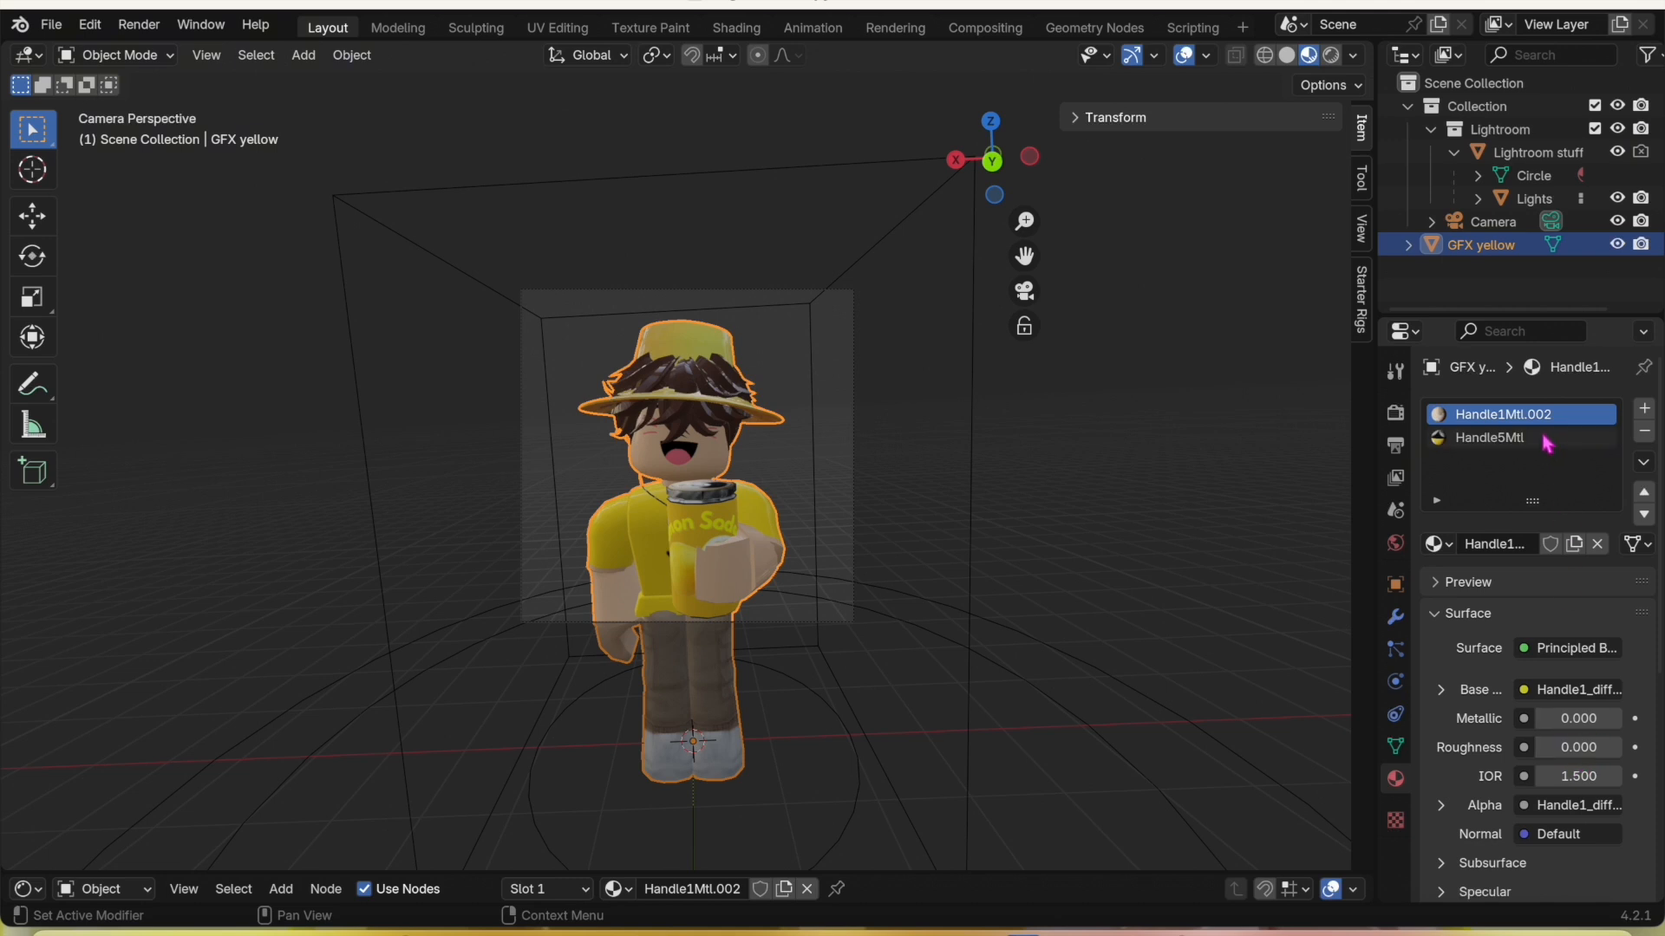
pyautogui.click(1489, 437)
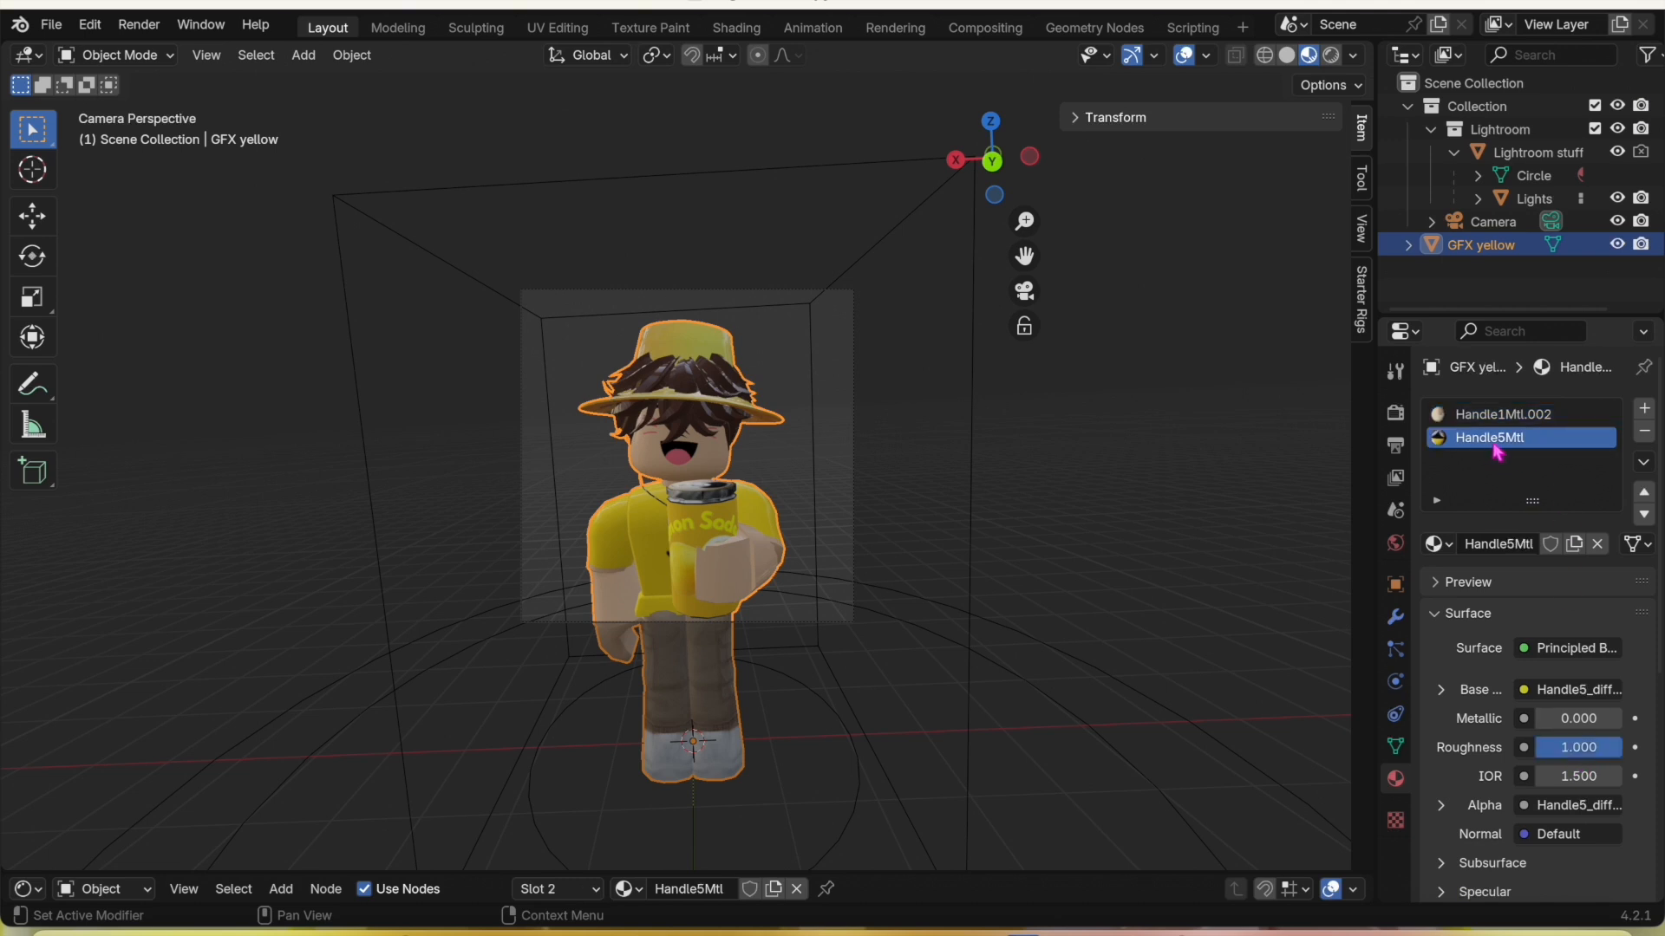
pyautogui.moveTo(1517, 484)
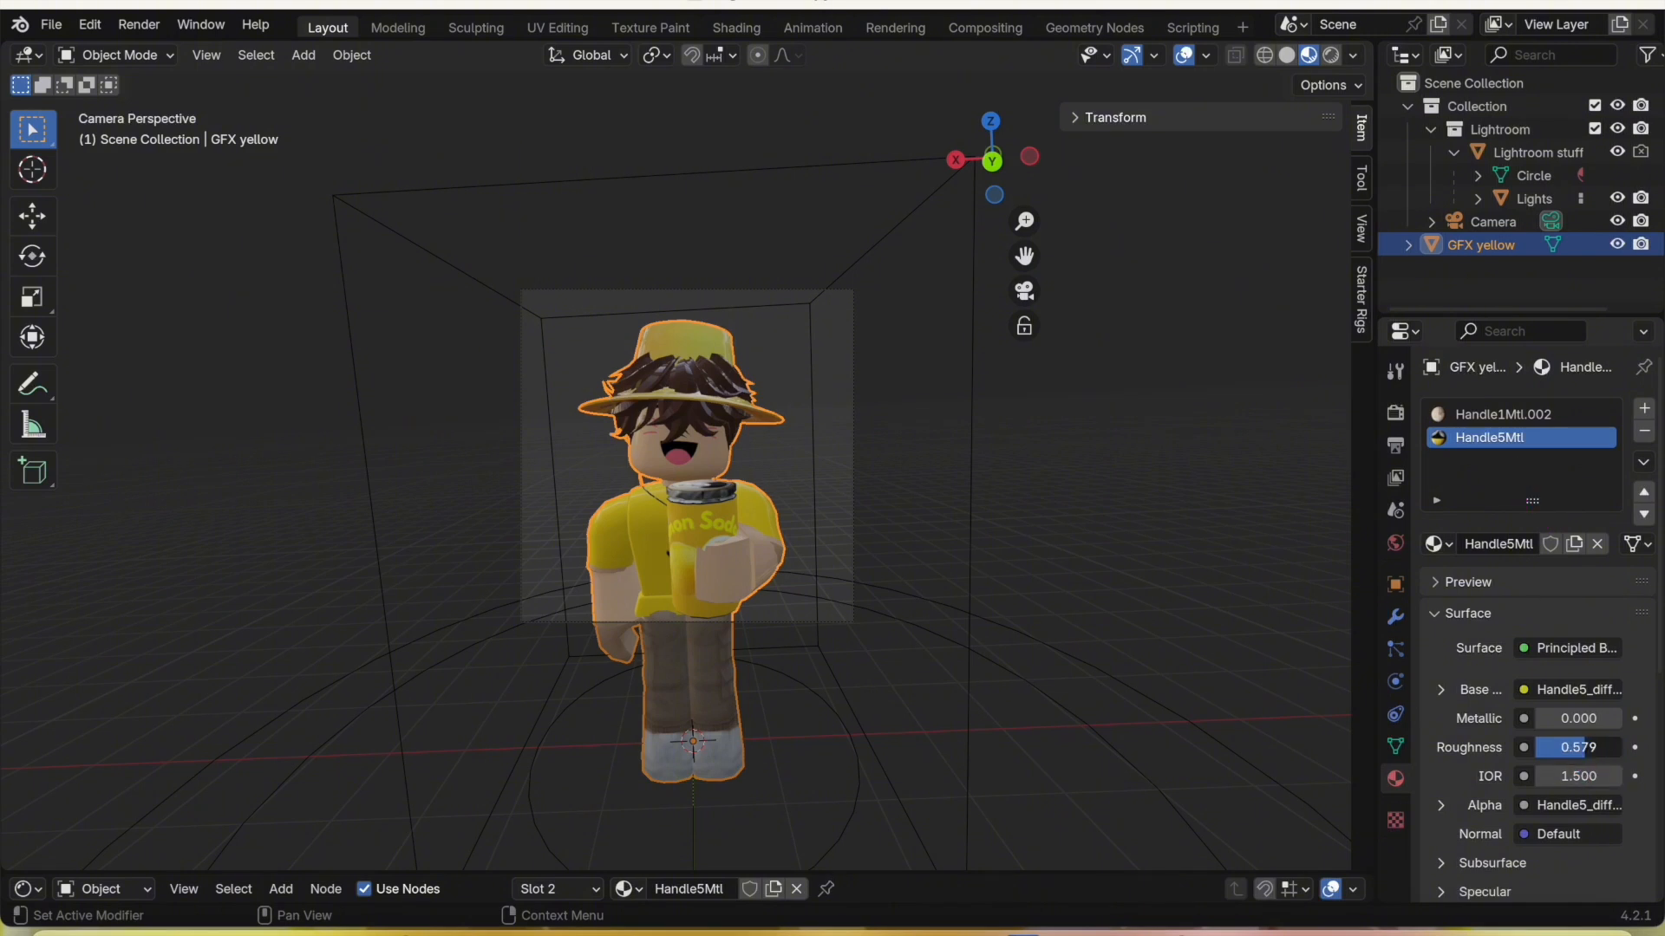
pyautogui.click(1574, 747)
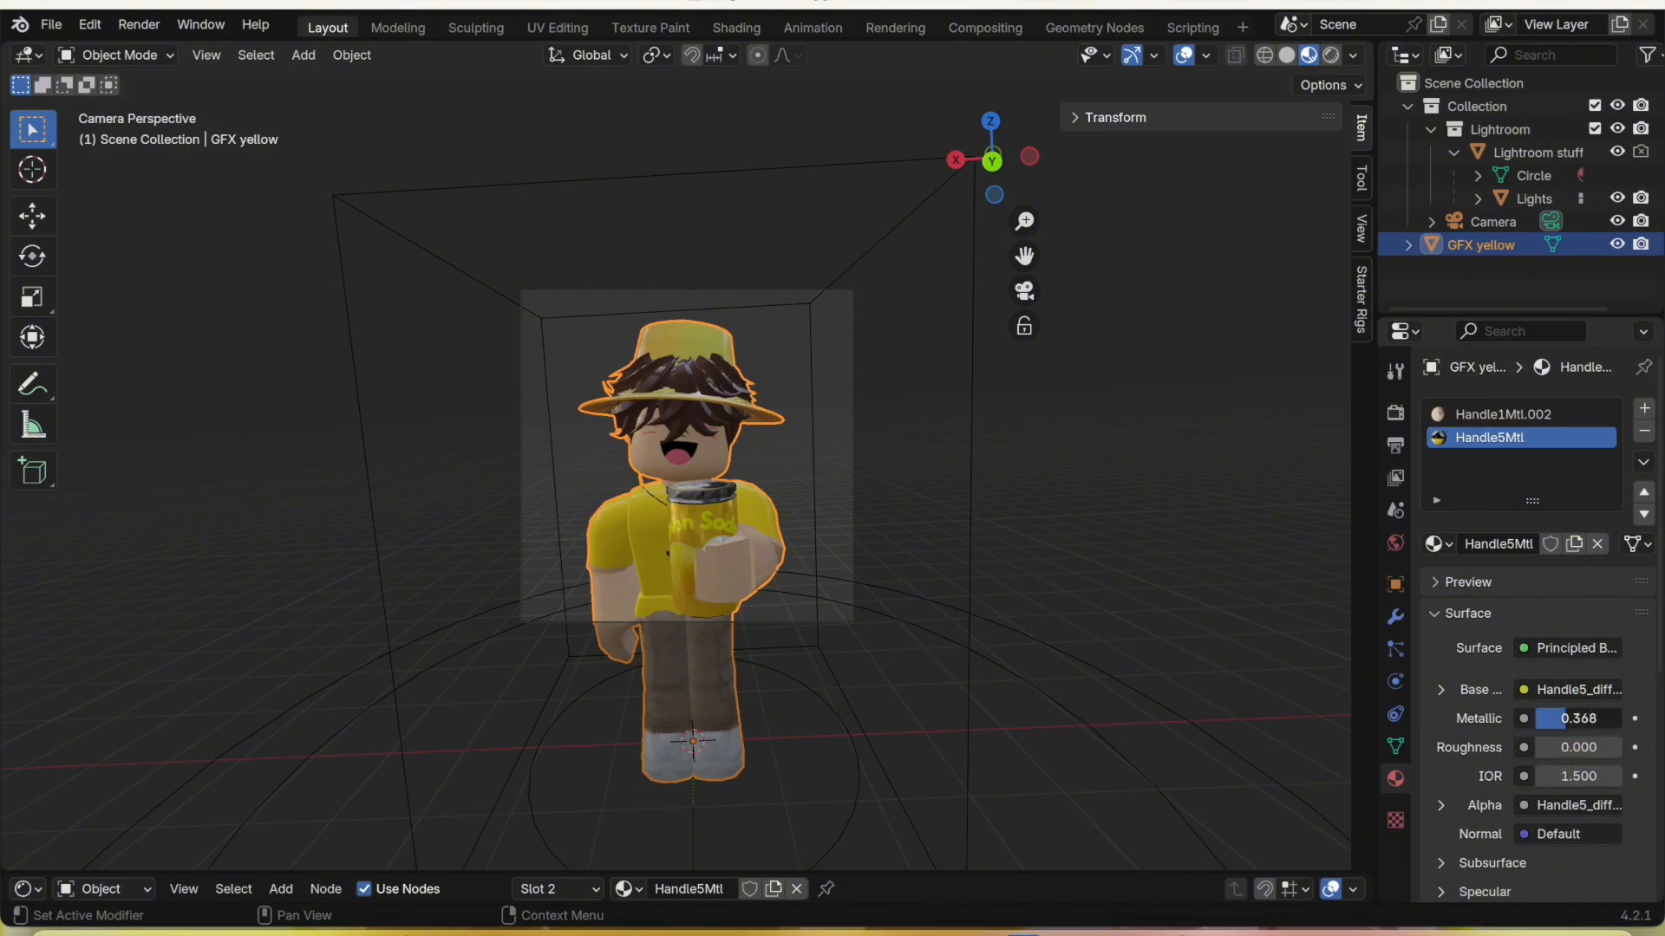
pyautogui.moveTo(1577, 718); pyautogui.dragTo(1593, 718)
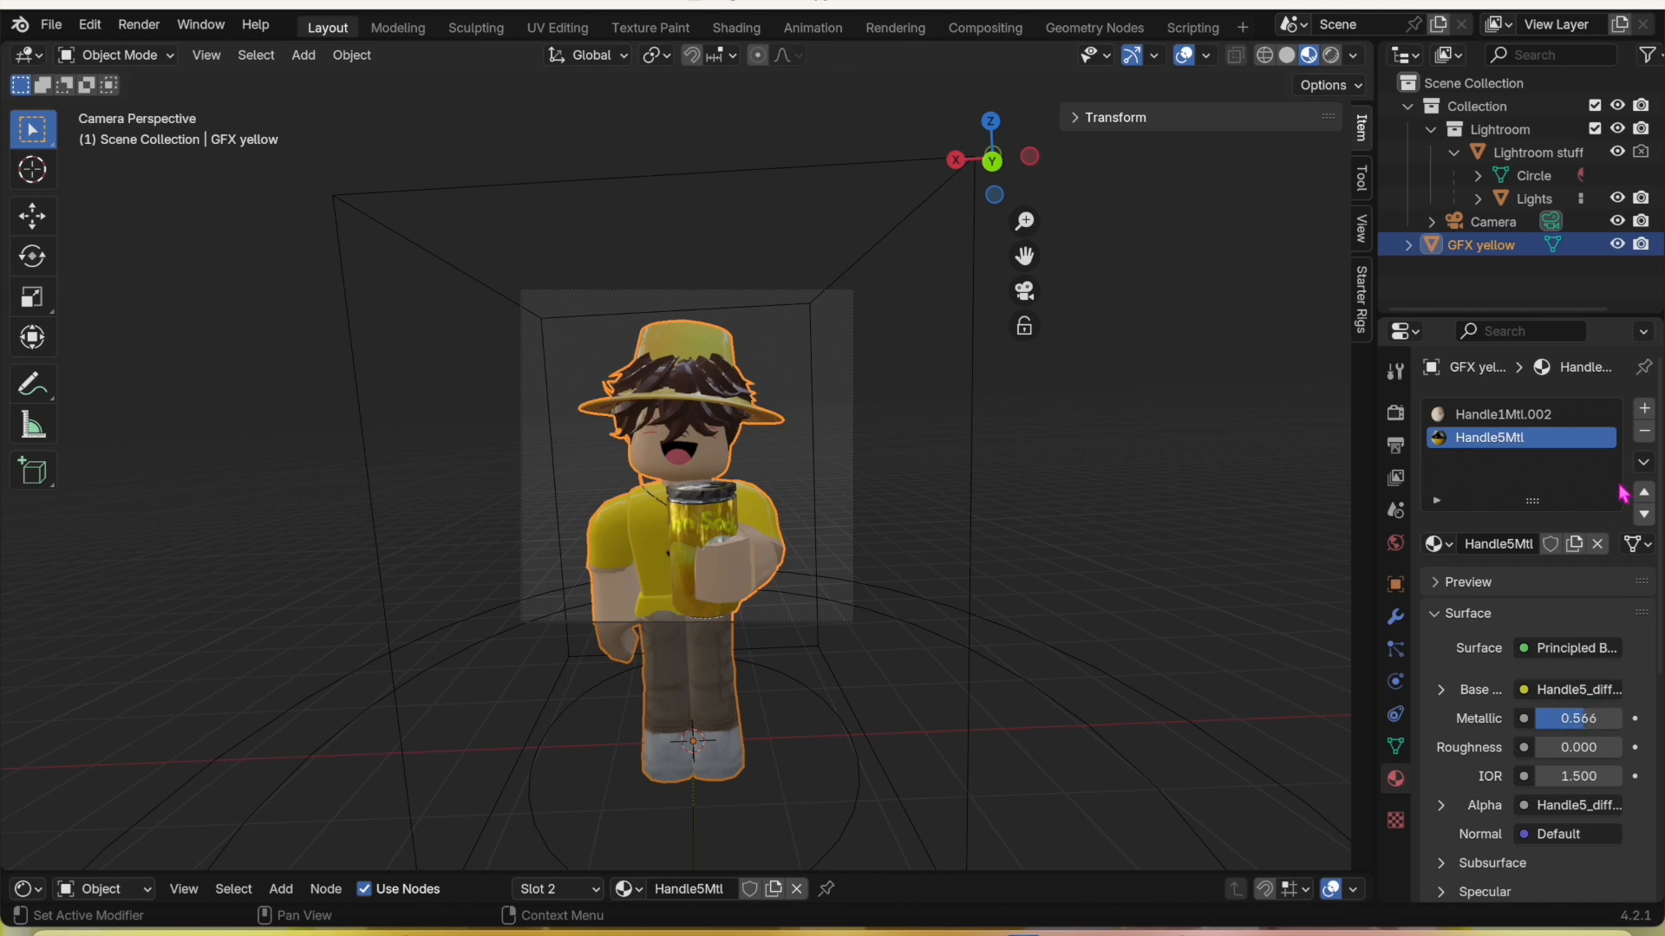
# Raise the Metallic value of Handle1Mtl.002 to about 0.55
pyautogui.click(1502, 414)
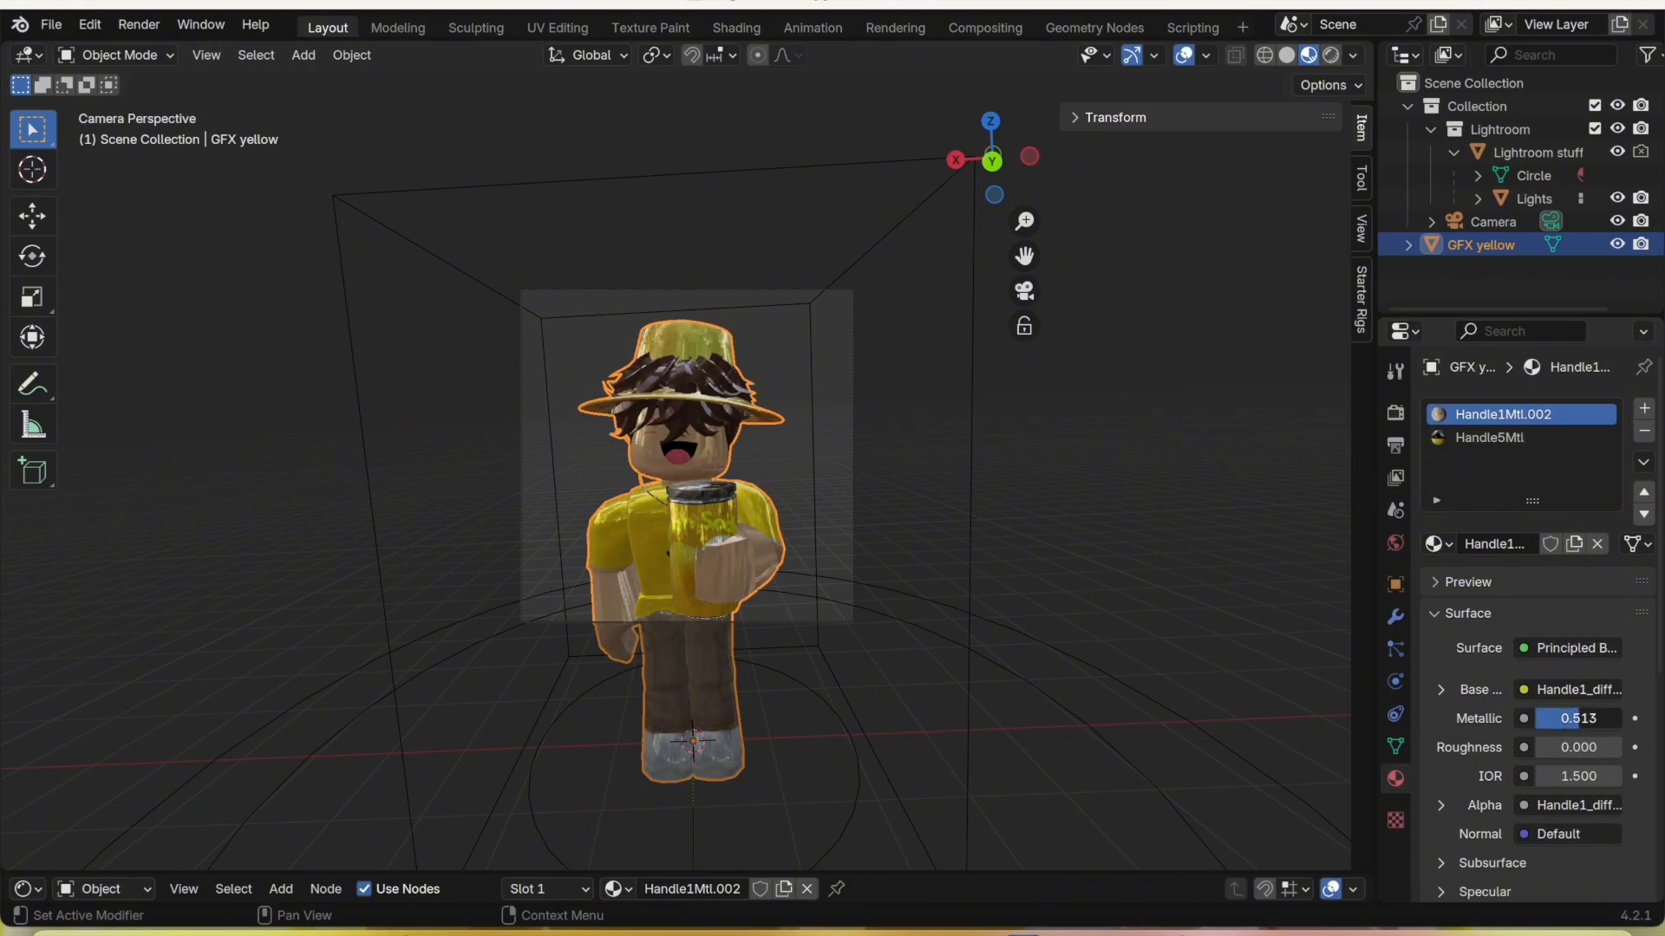
pyautogui.moveTo(1561, 718); pyautogui.dragTo(1576, 718)
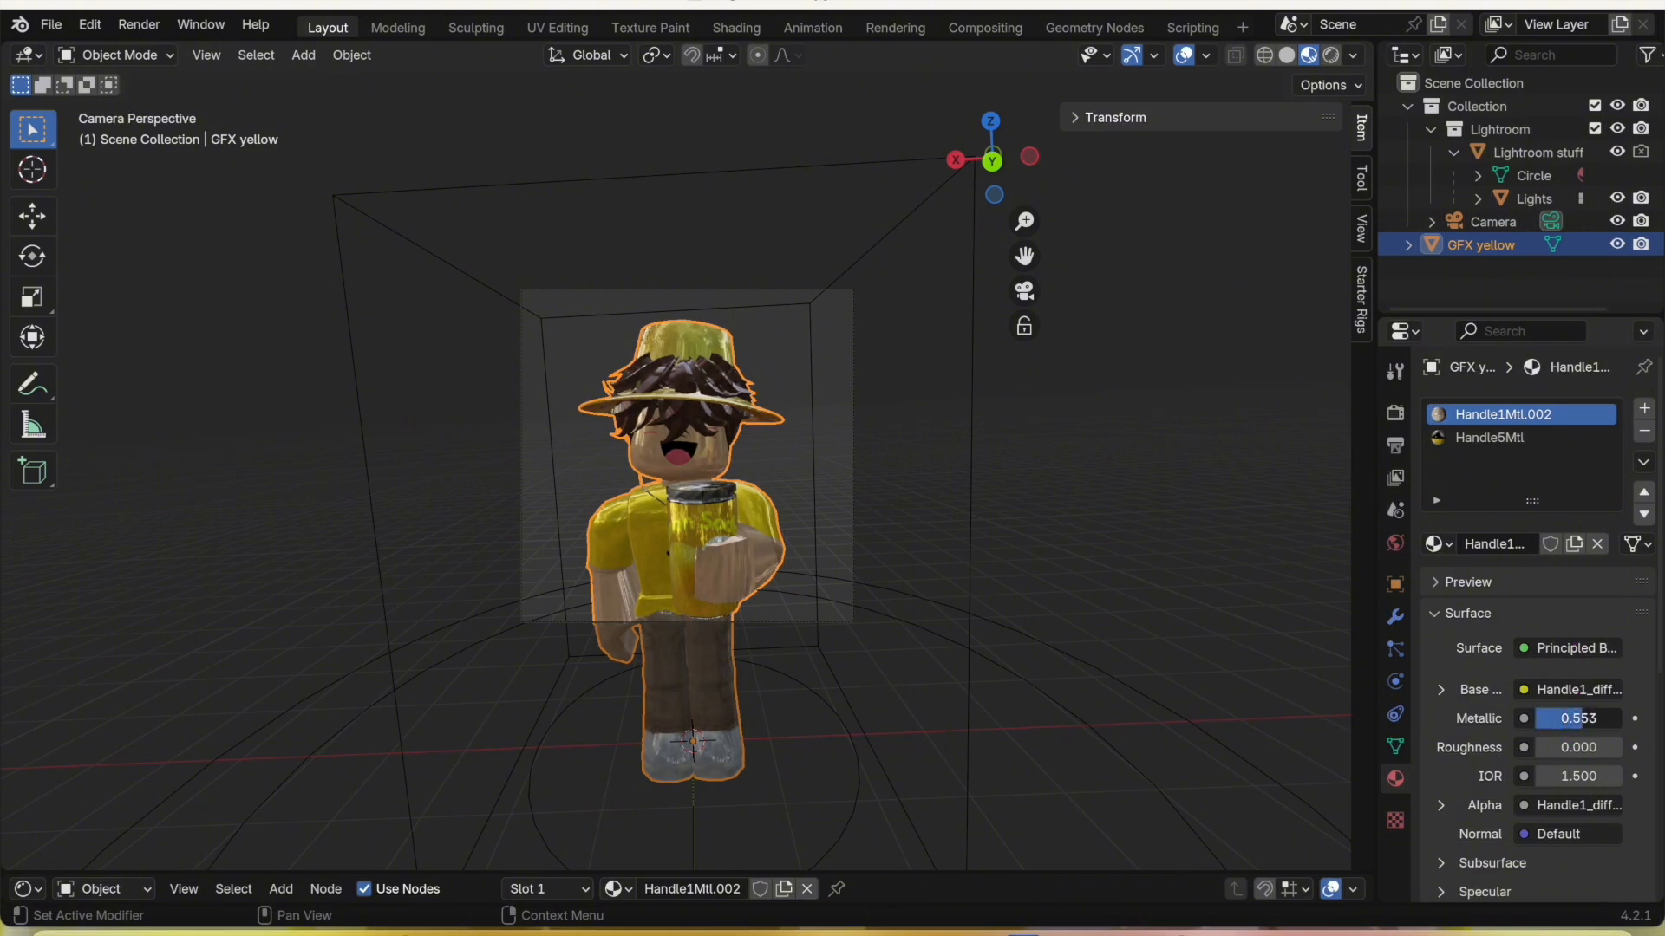
pyautogui.click(1490, 437)
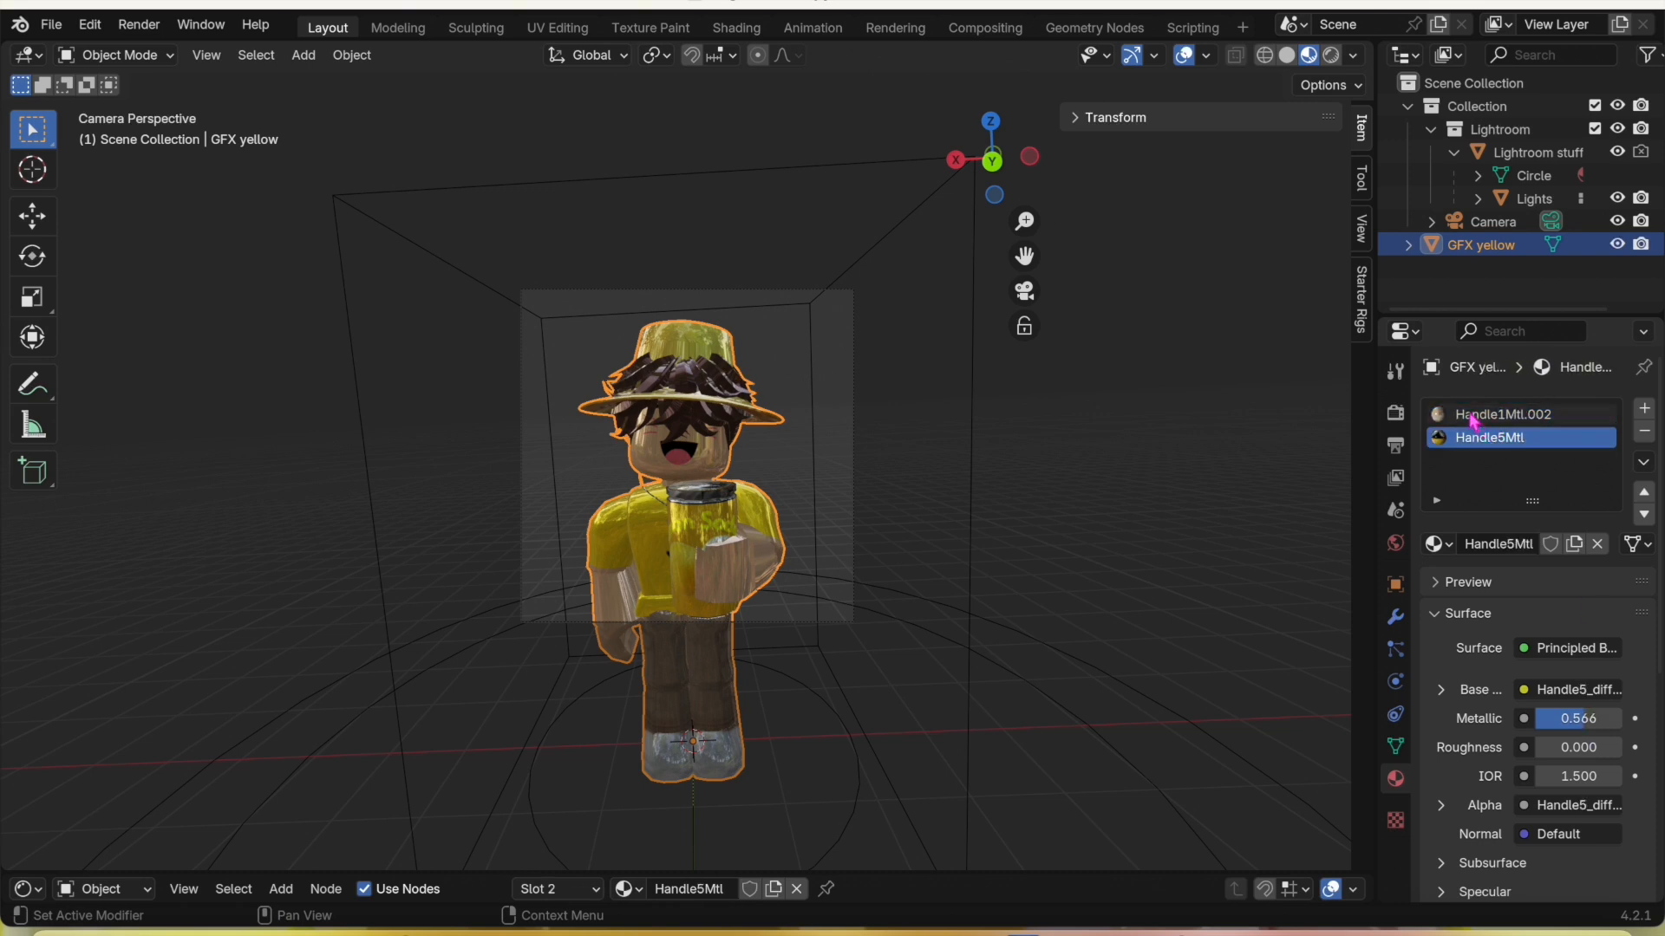
# Cycle shading from Solid through Material Preview to Rendered, then view the Back light material
pyautogui.click(1502, 414)
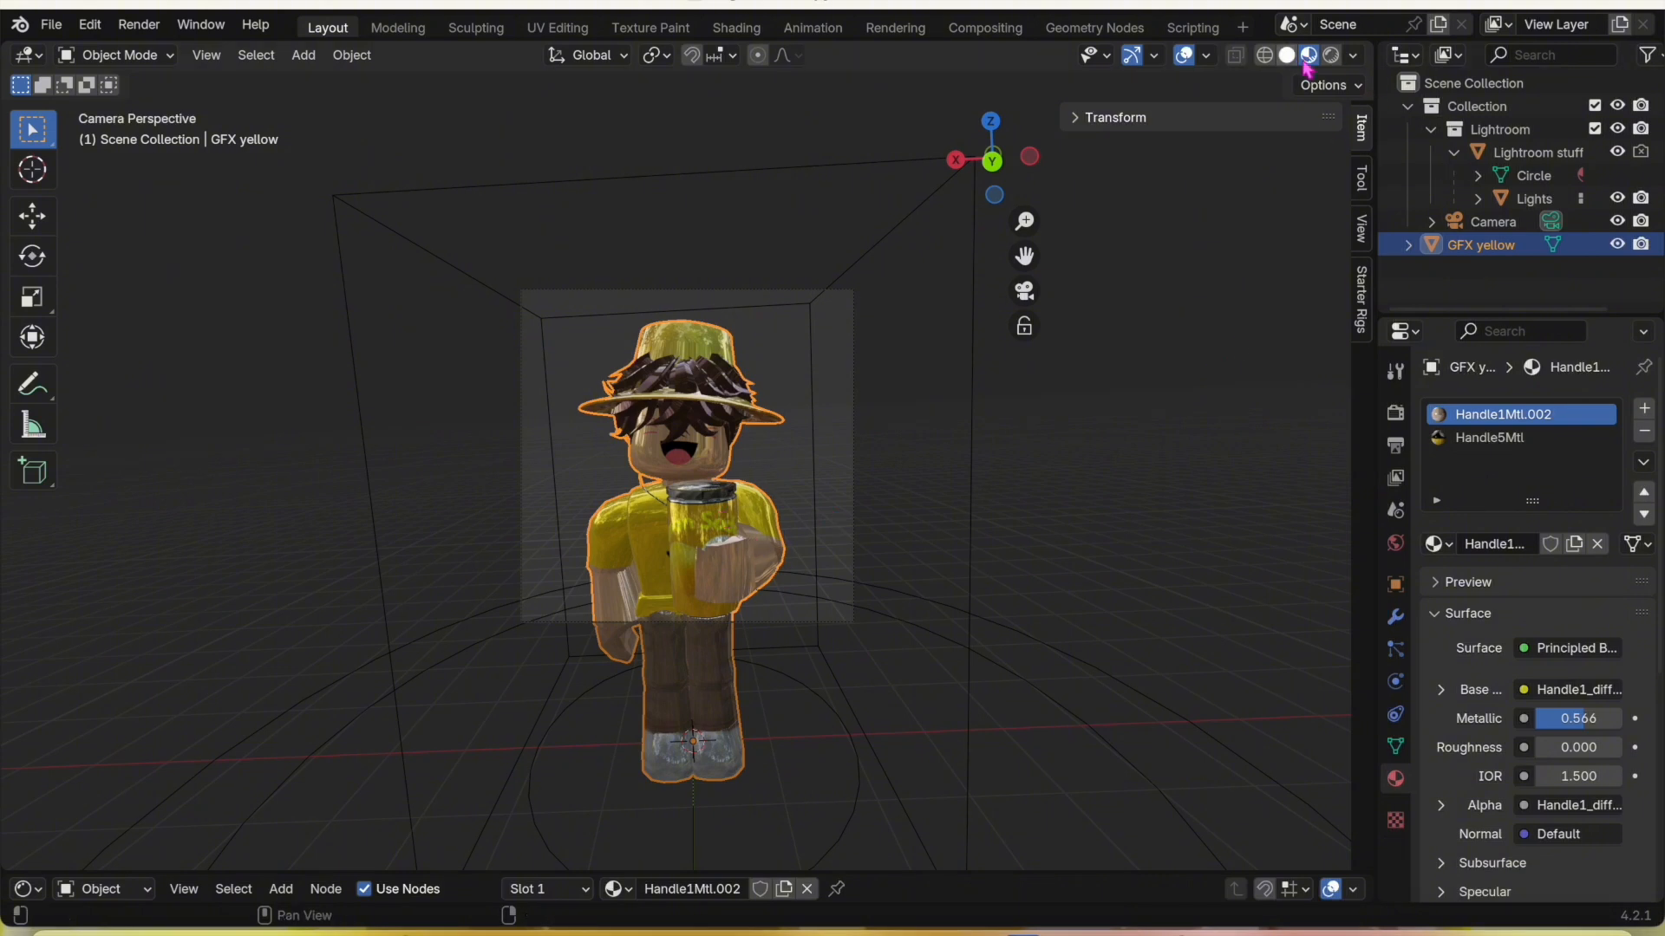
pyautogui.click(1285, 54)
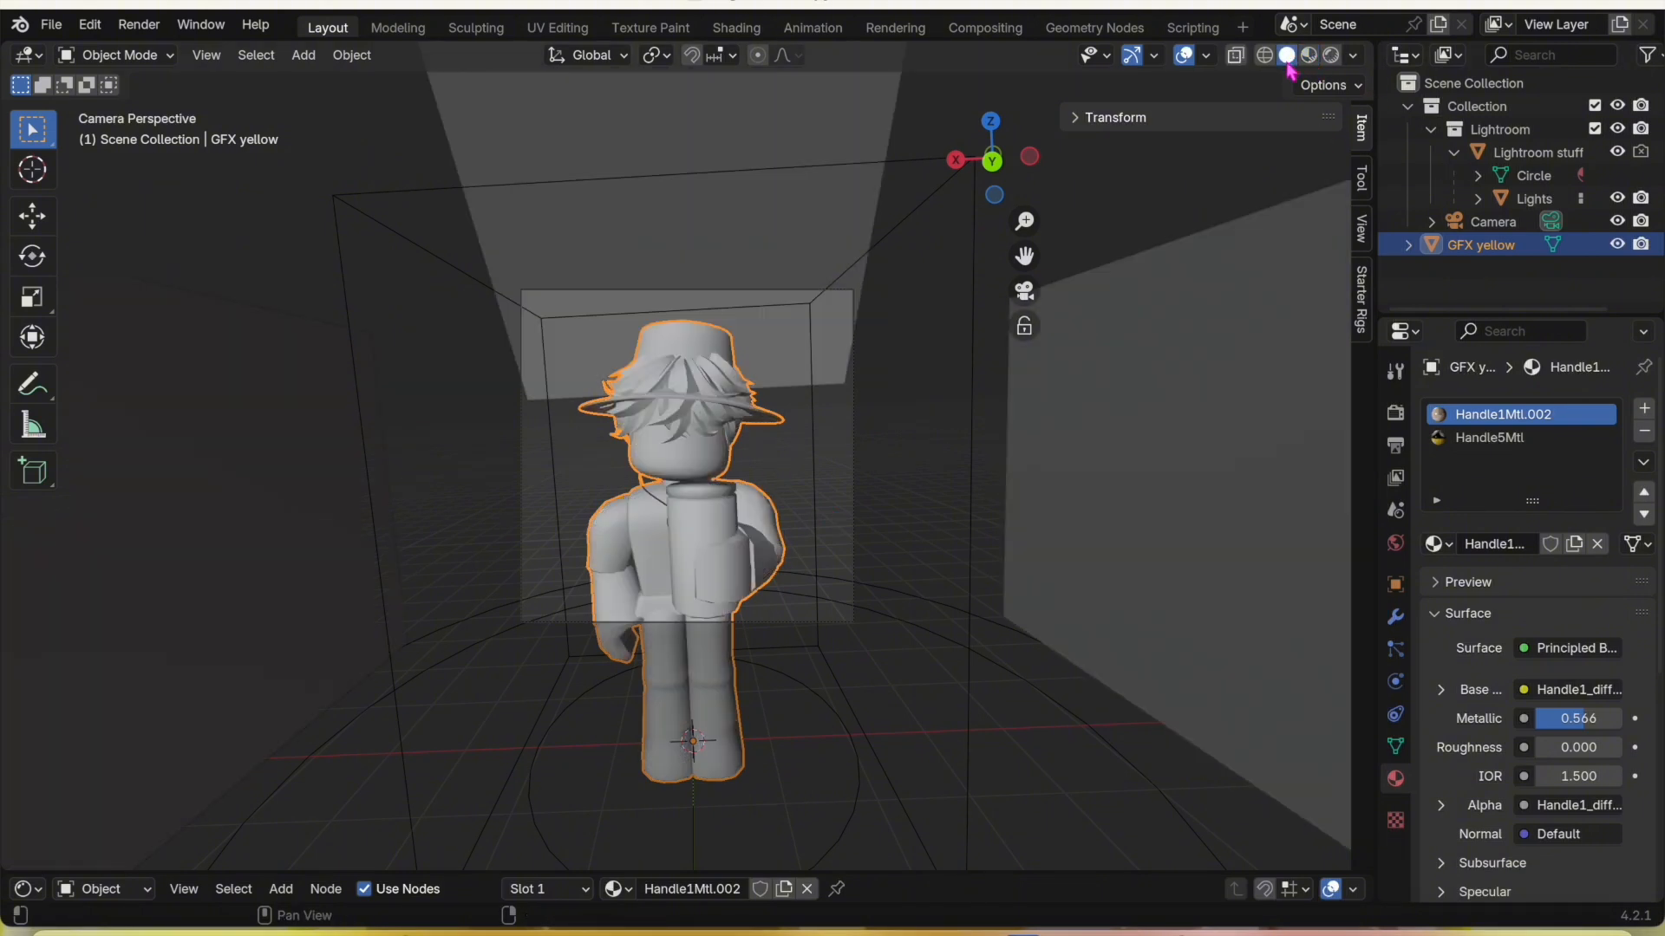
pyautogui.click(1308, 54)
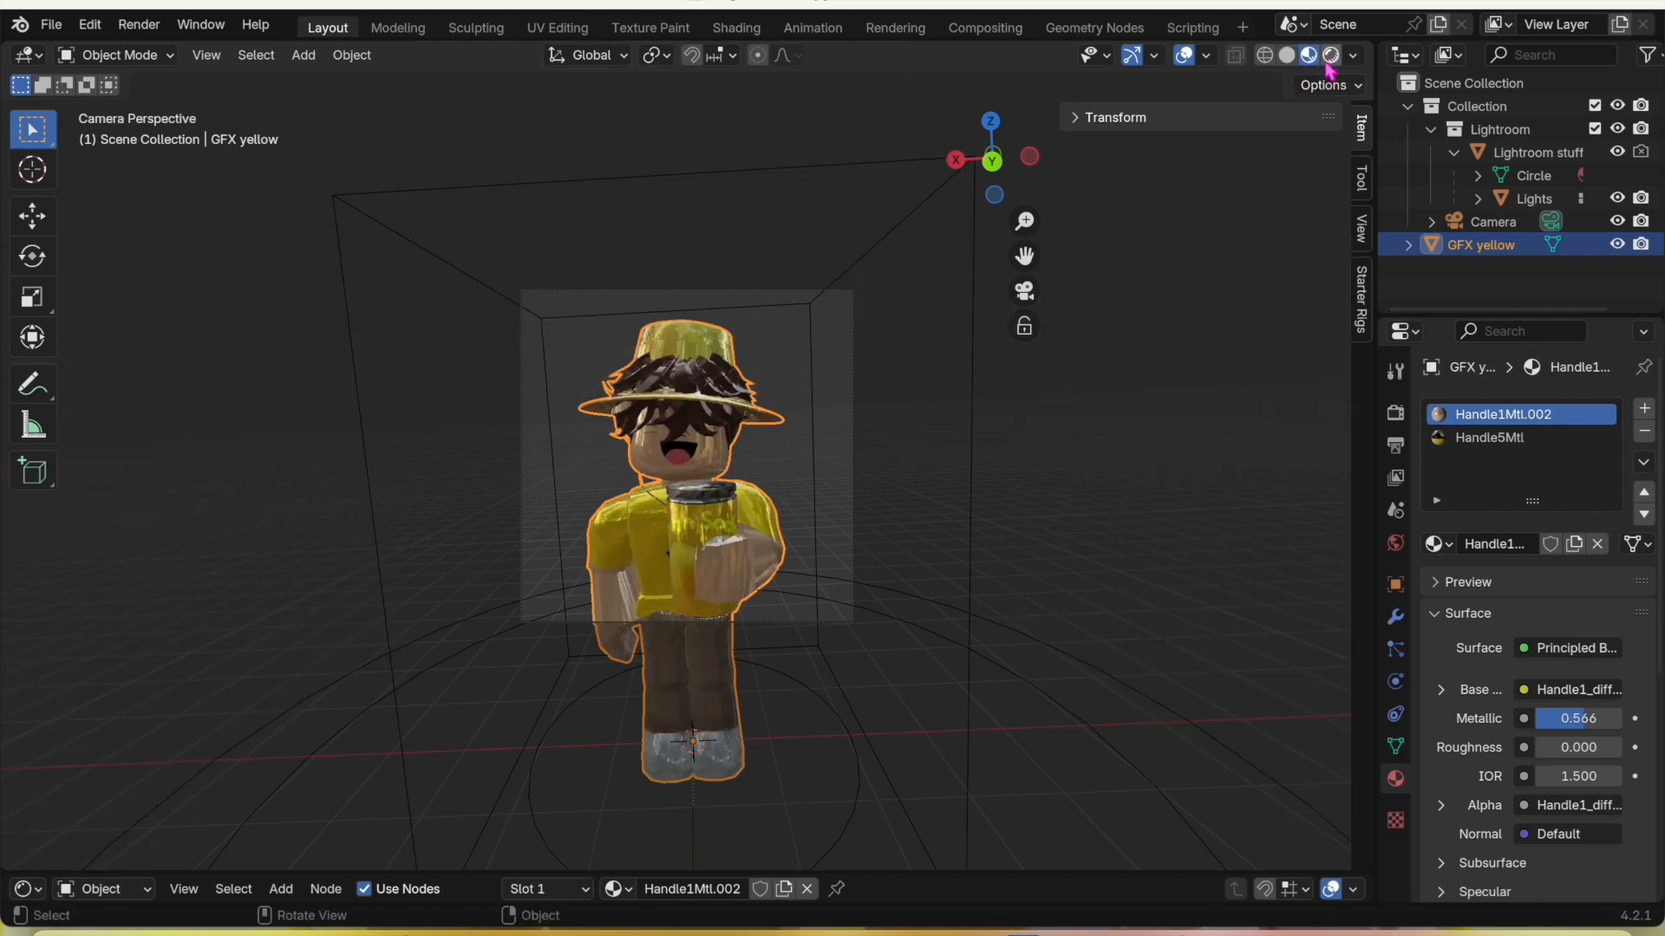
pyautogui.click(1324, 54)
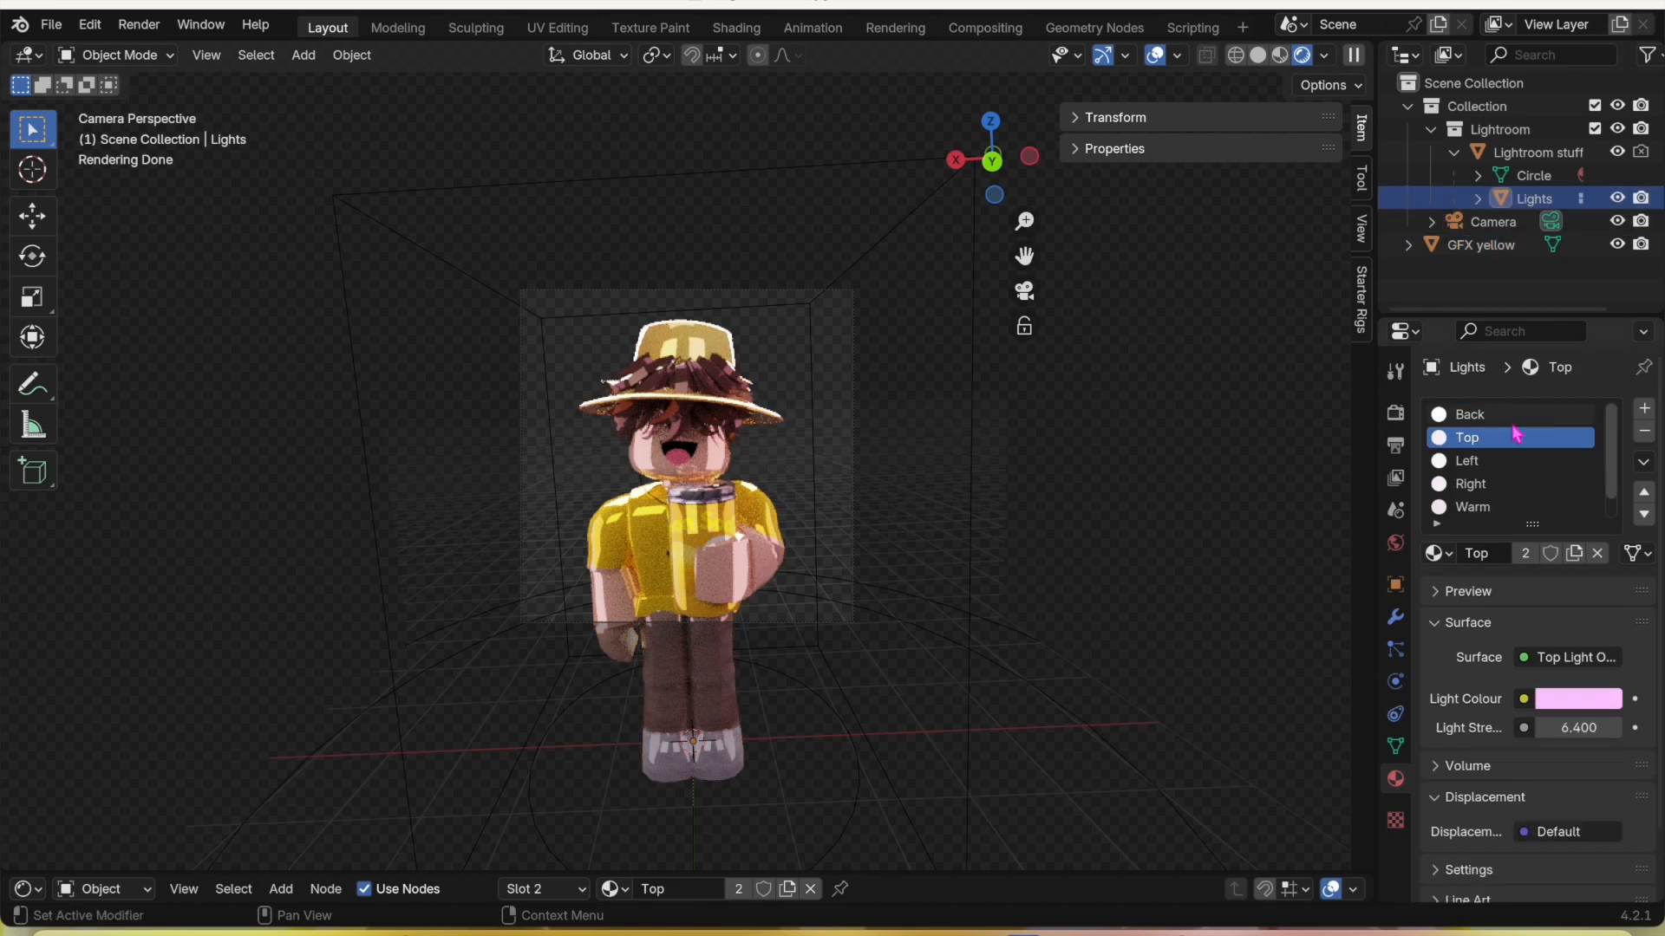
pyautogui.click(1474, 414)
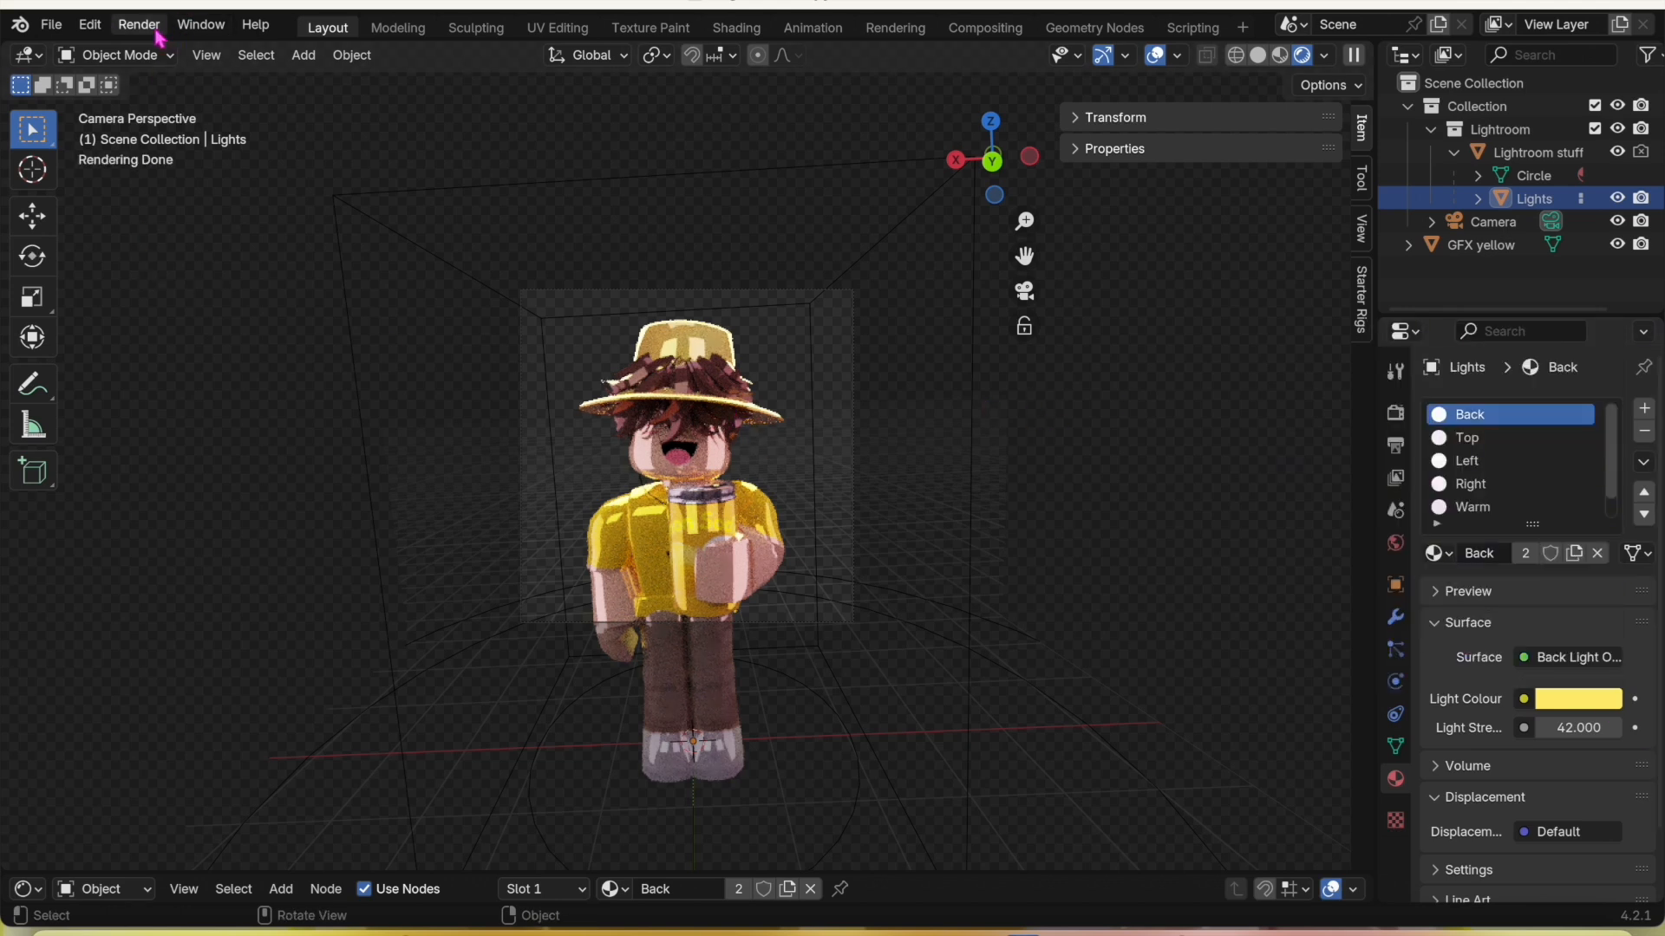
# Render the camera view of the glossy avatar and reposition the render window
pyautogui.click(137, 24)
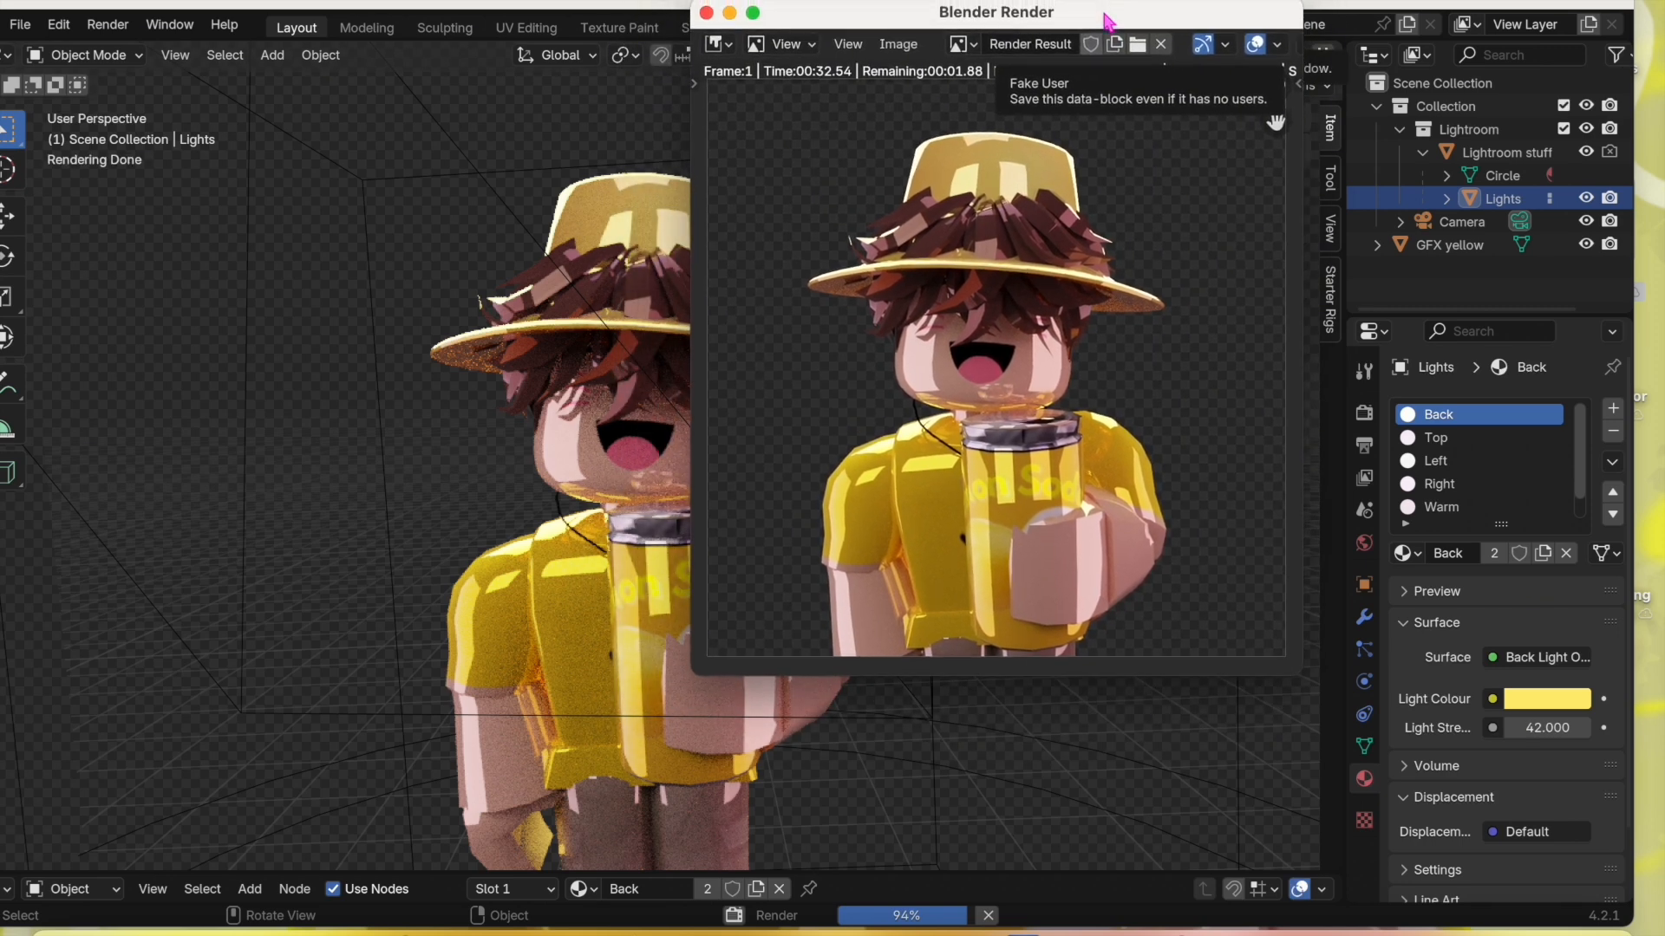
pyautogui.moveTo(996, 12); pyautogui.dragTo(1005, 14)
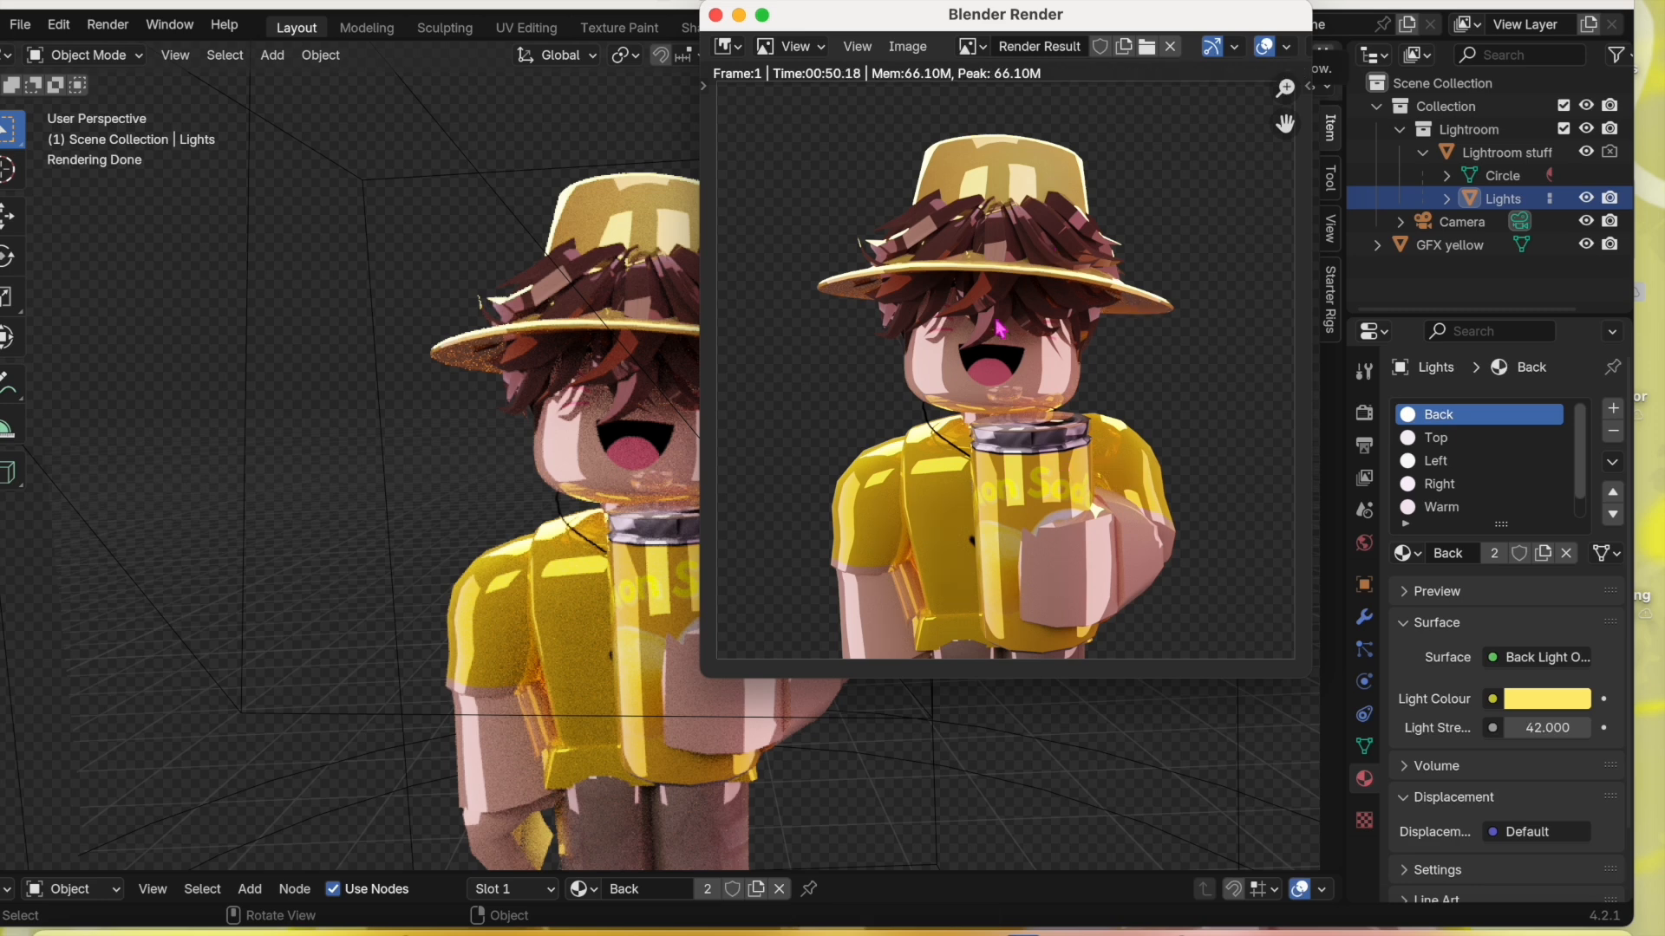
# Save the finished render as untitled.png via Image > Save As
pyautogui.click(907, 46)
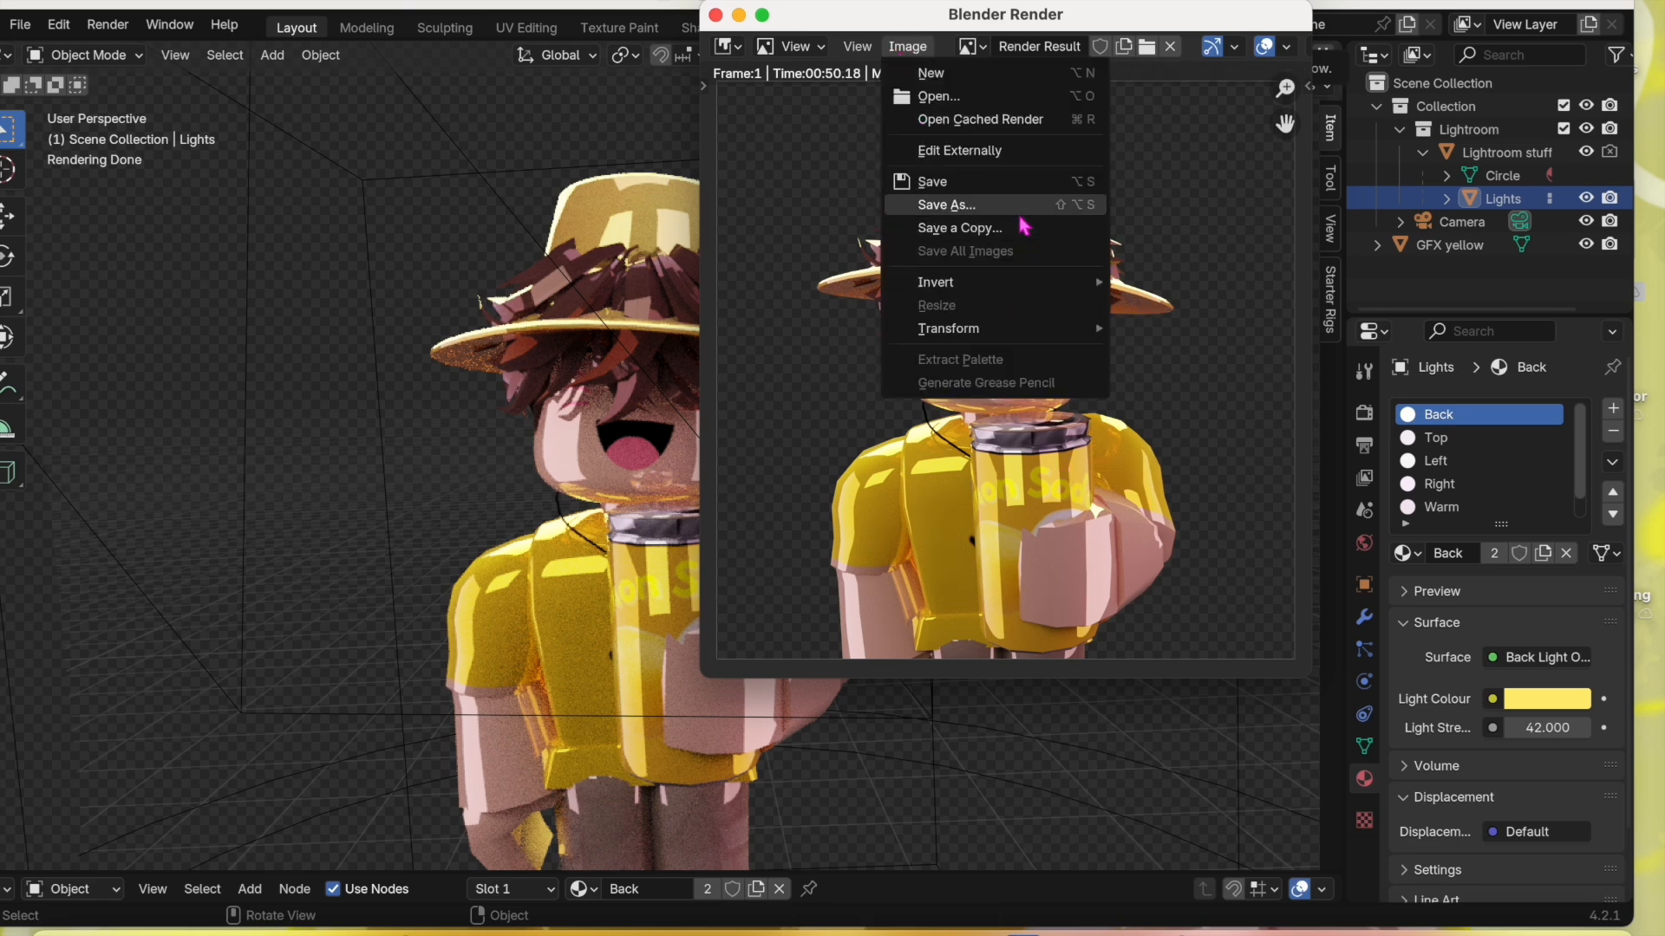
pyautogui.click(944, 205)
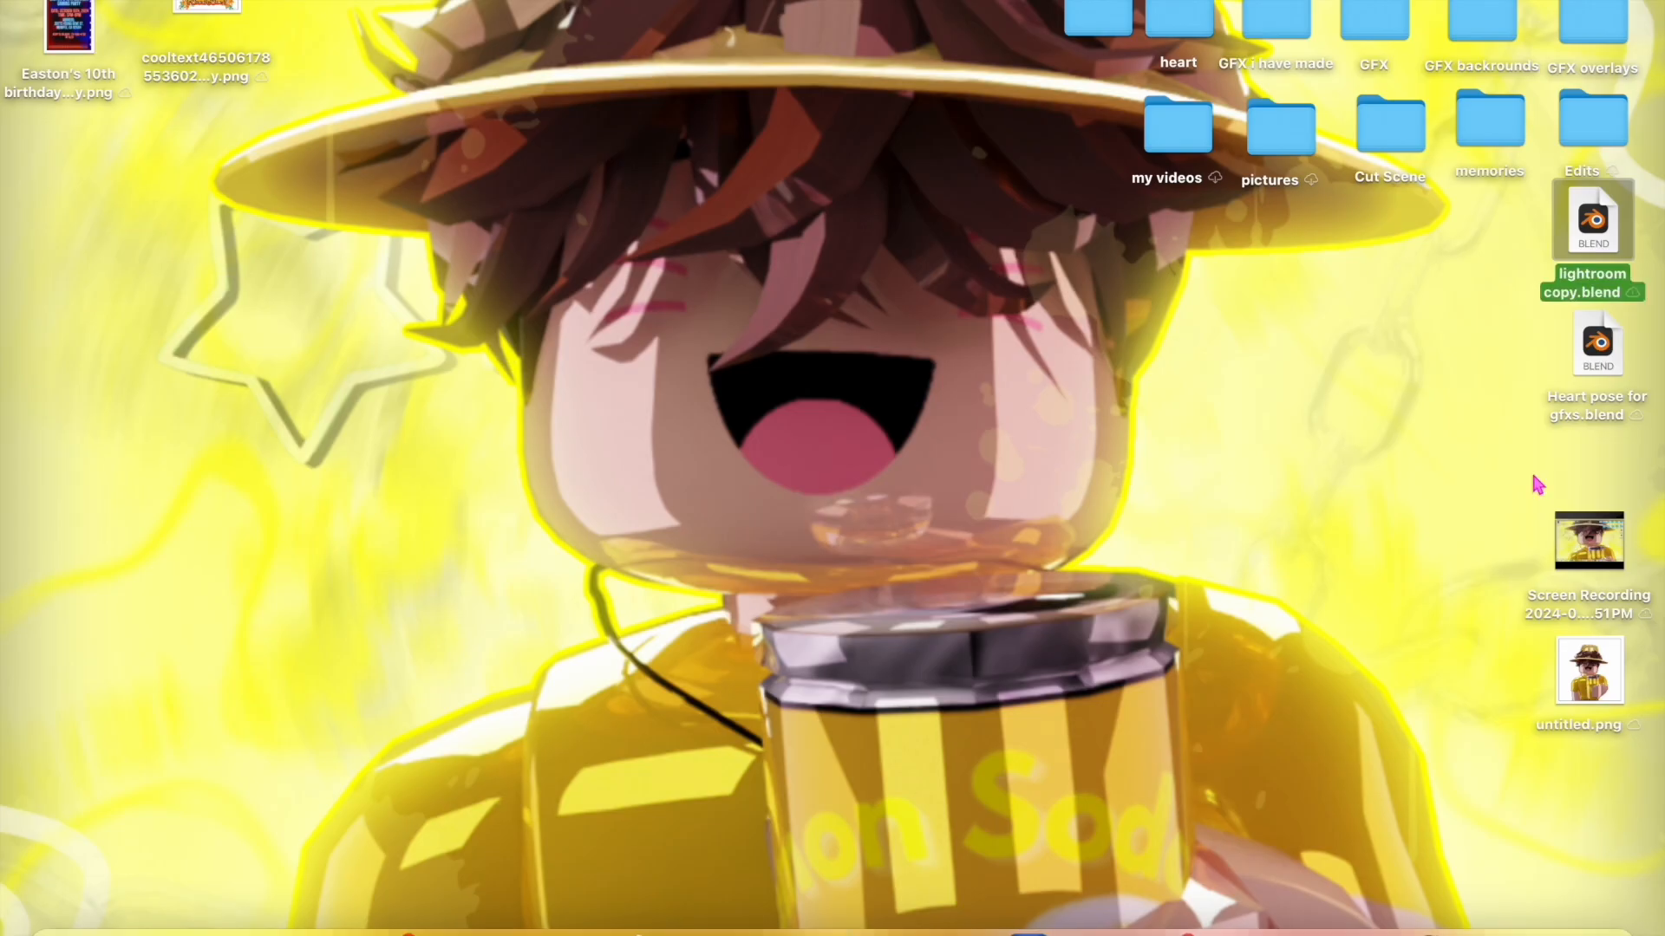
# Open untitled.png from the desktop in Preview
pyautogui.doubleClick(1588, 669)
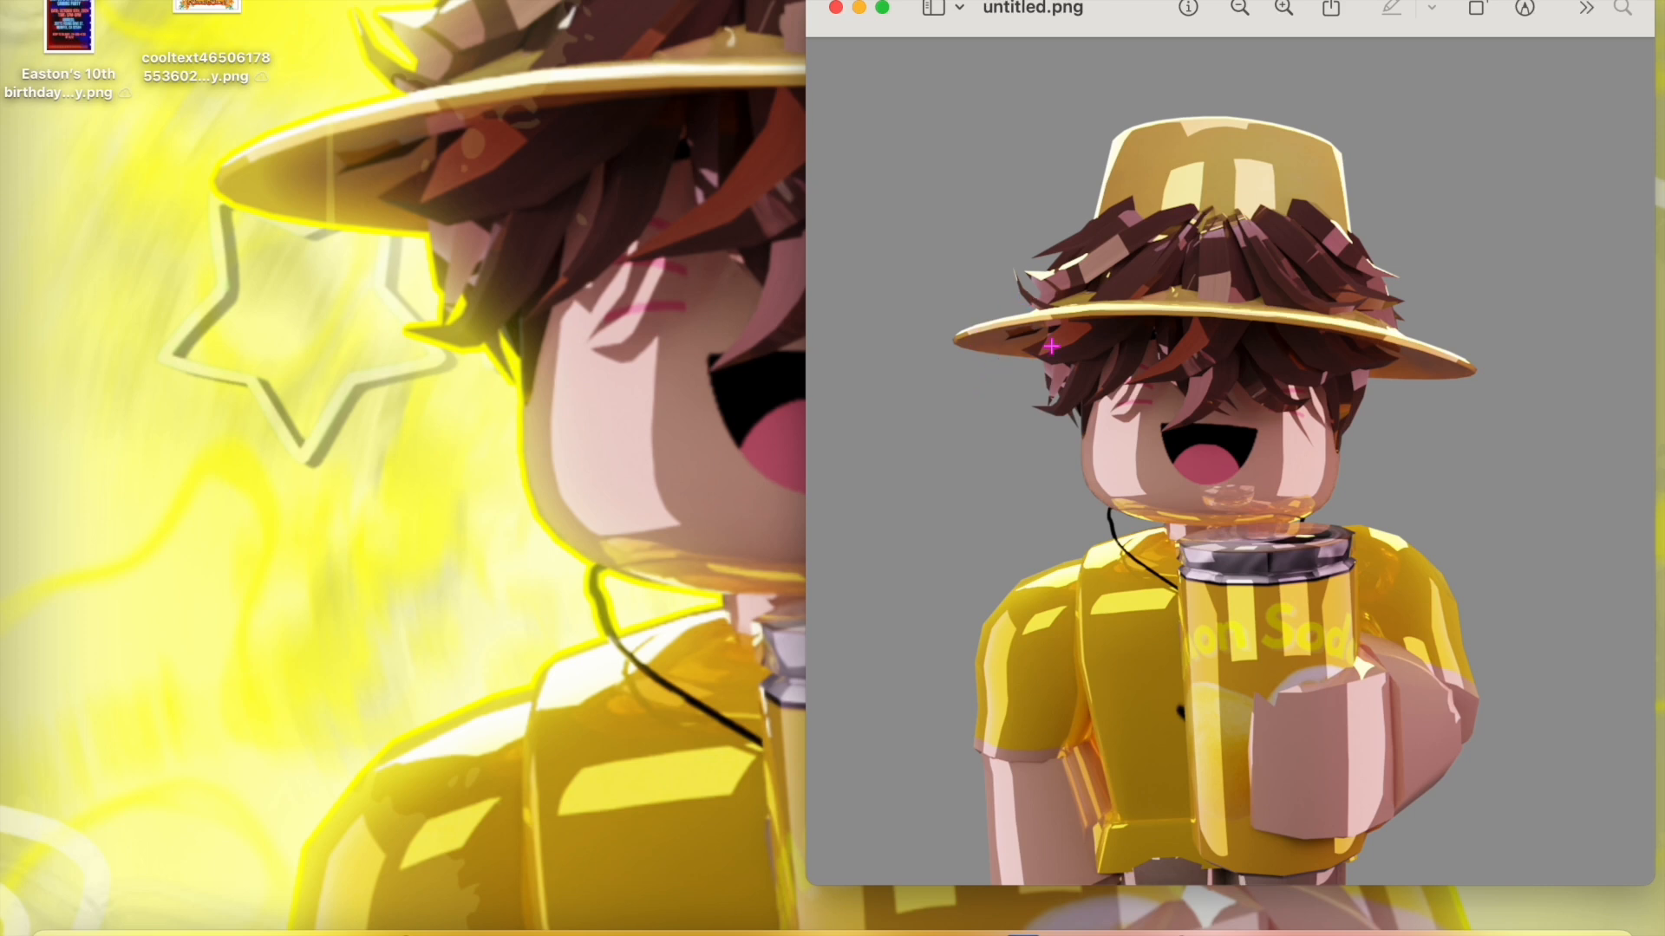
pyautogui.moveTo(1189, 164)
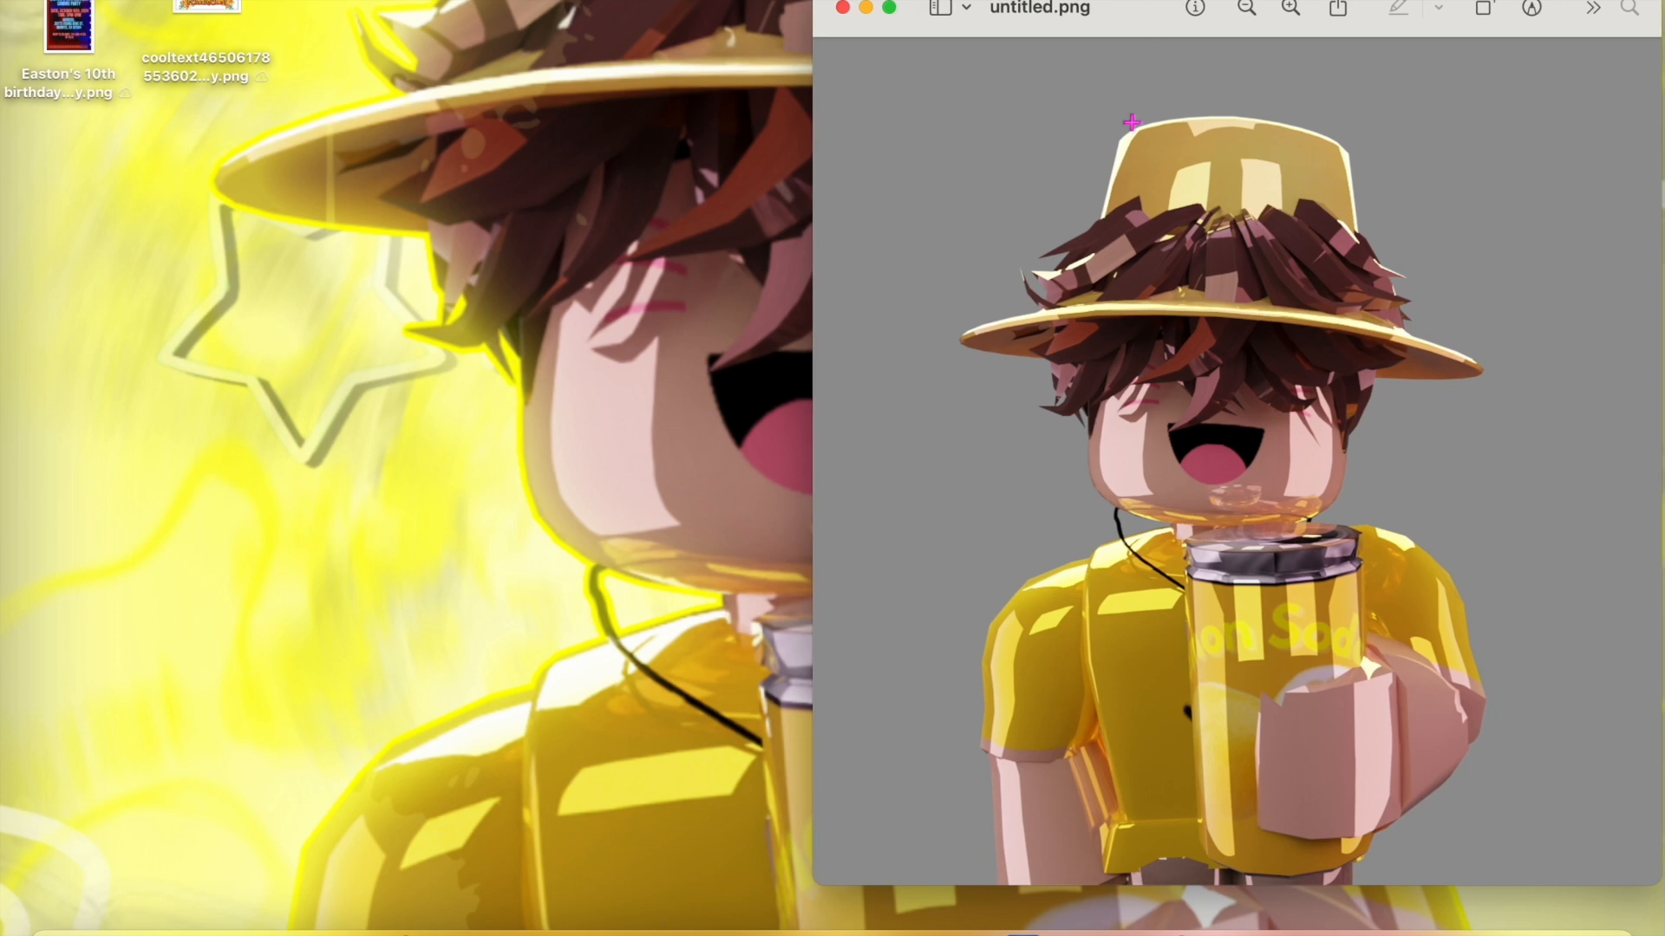
pyautogui.moveTo(1162, 573)
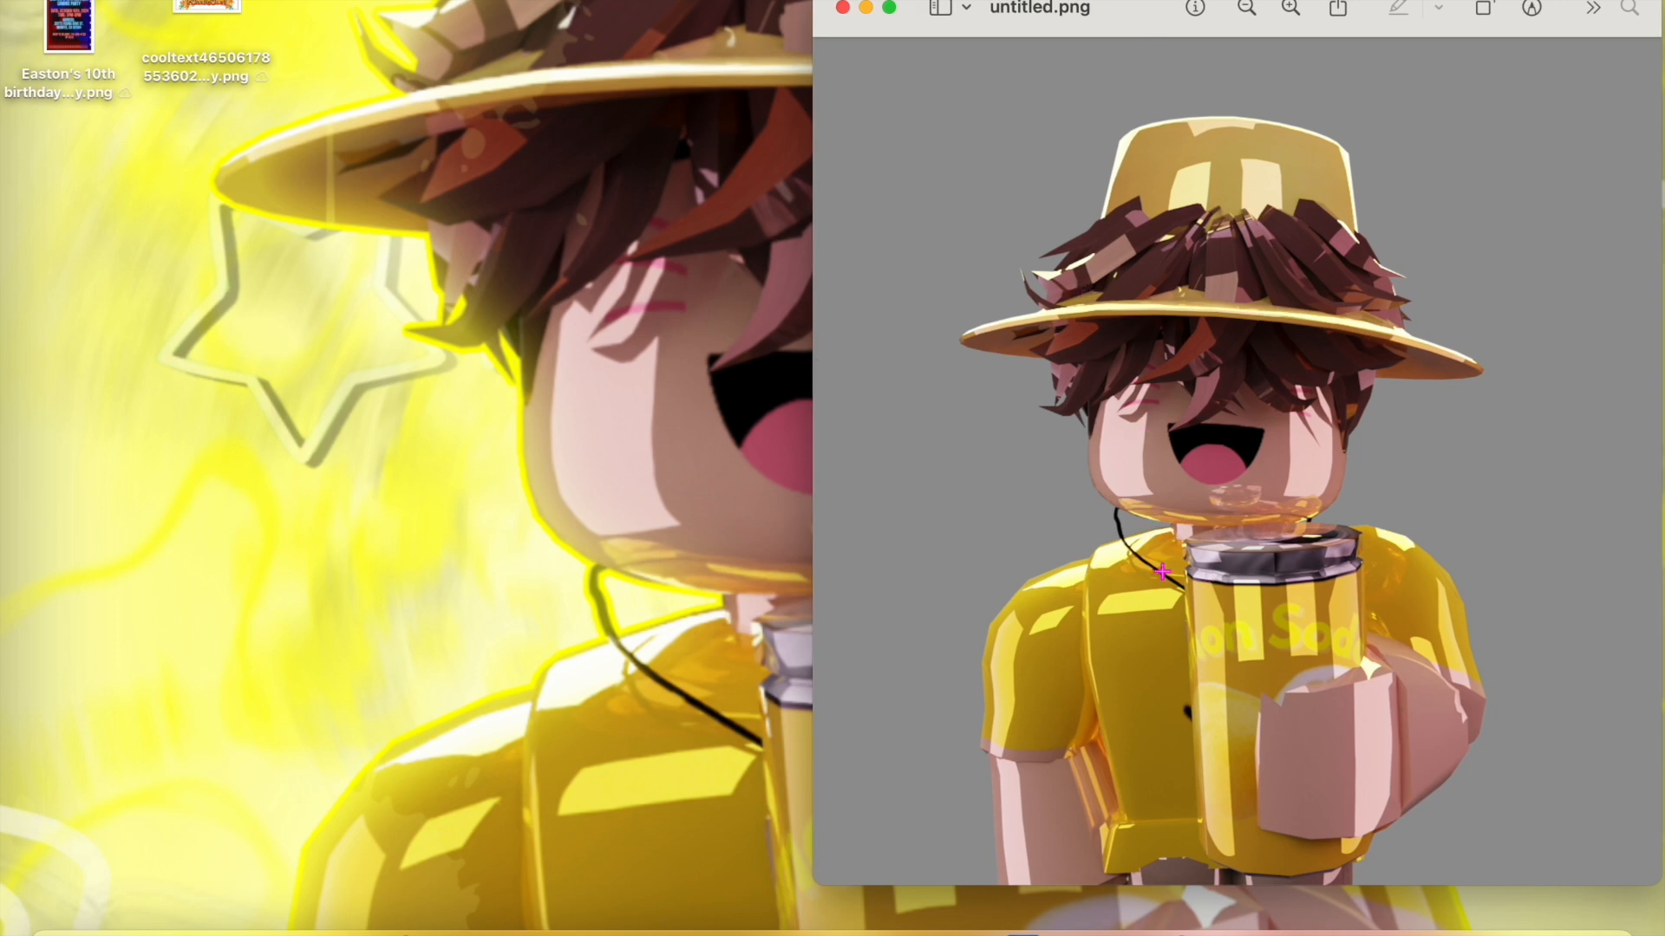
pyautogui.moveTo(1085, 581)
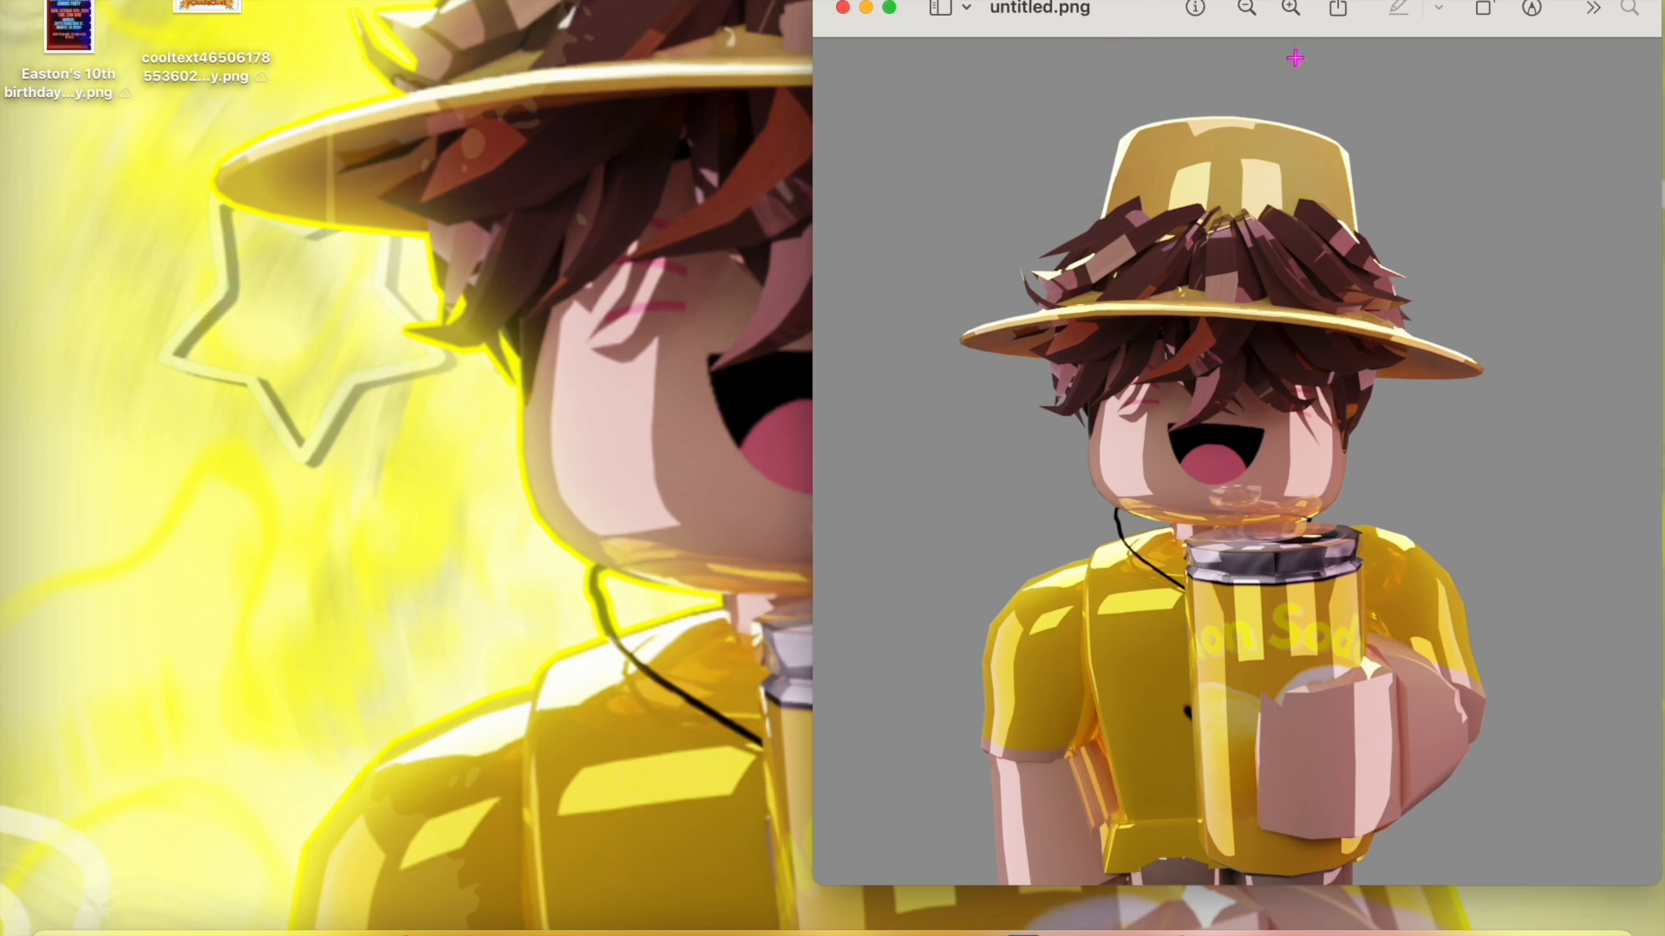
pyautogui.moveTo(1157, 35)
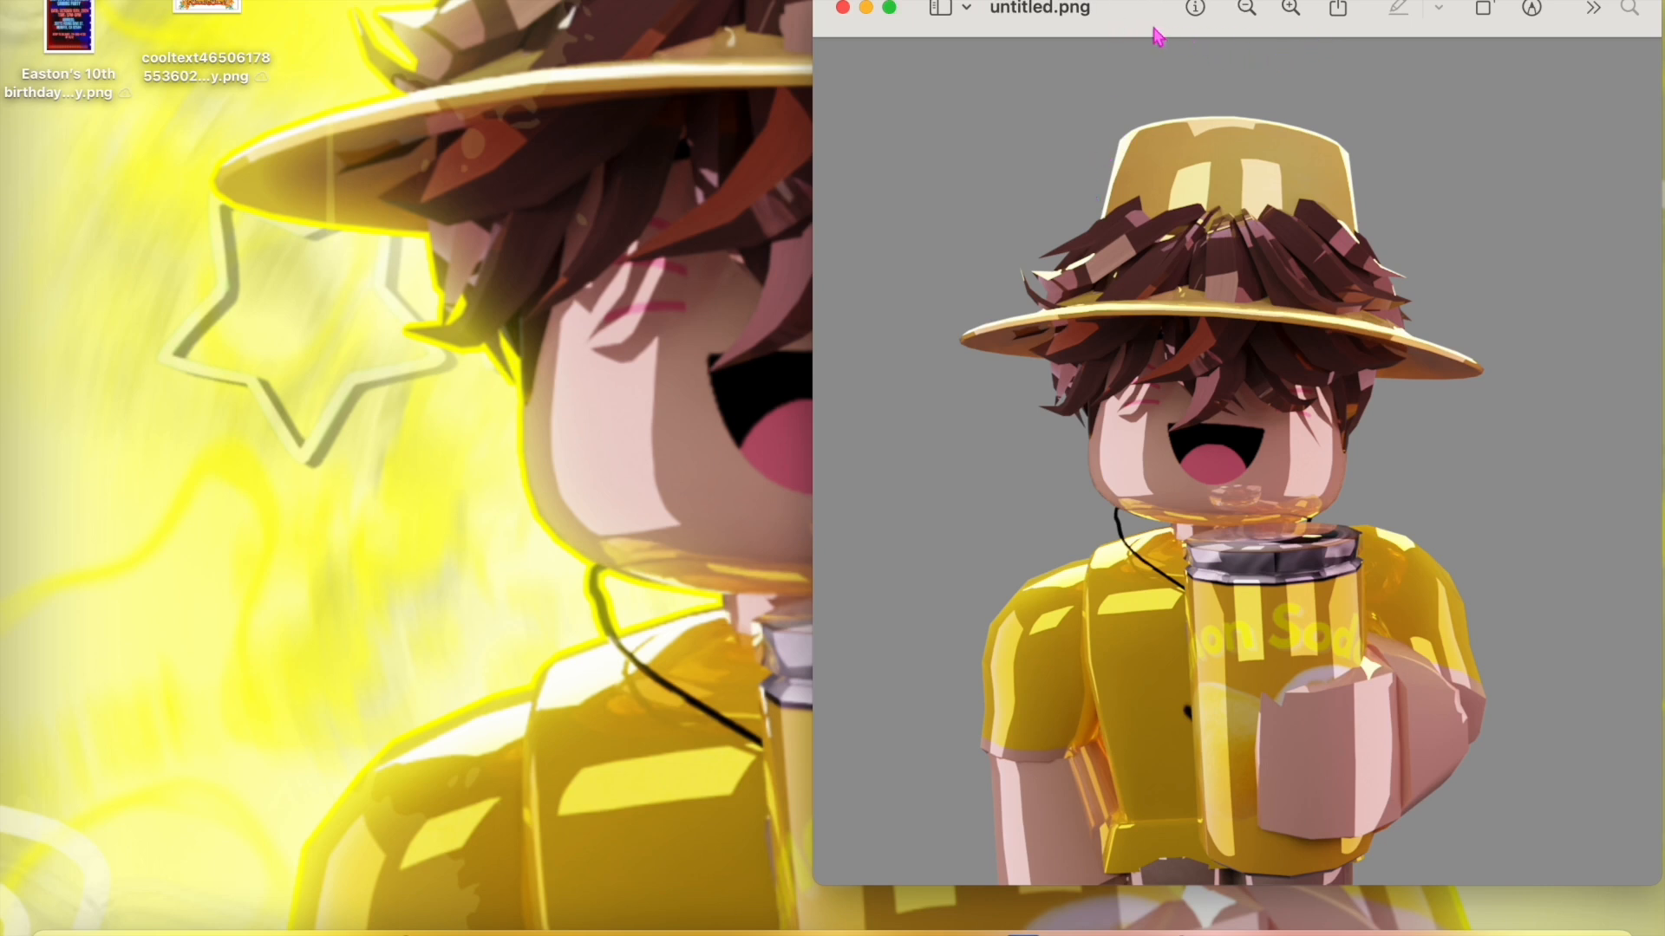